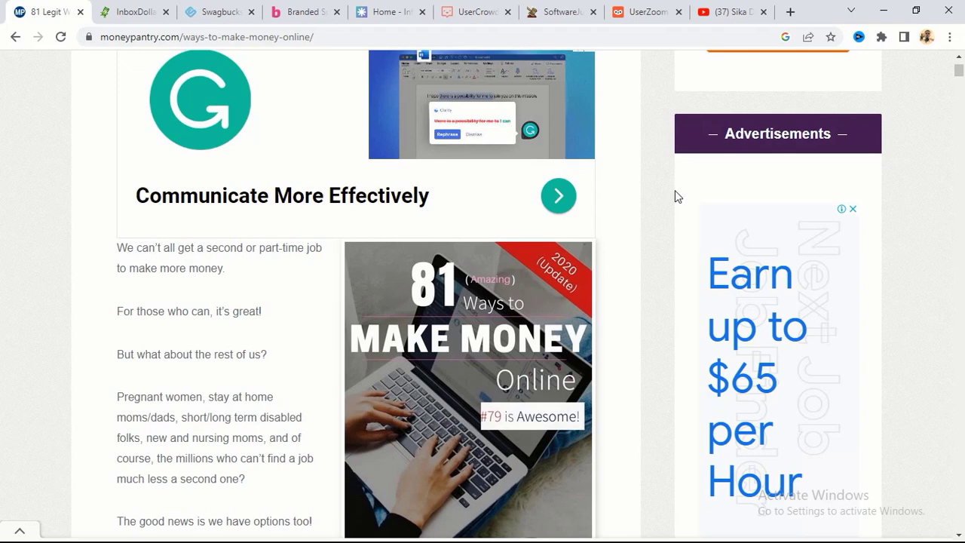
mouse_move(624, 258)
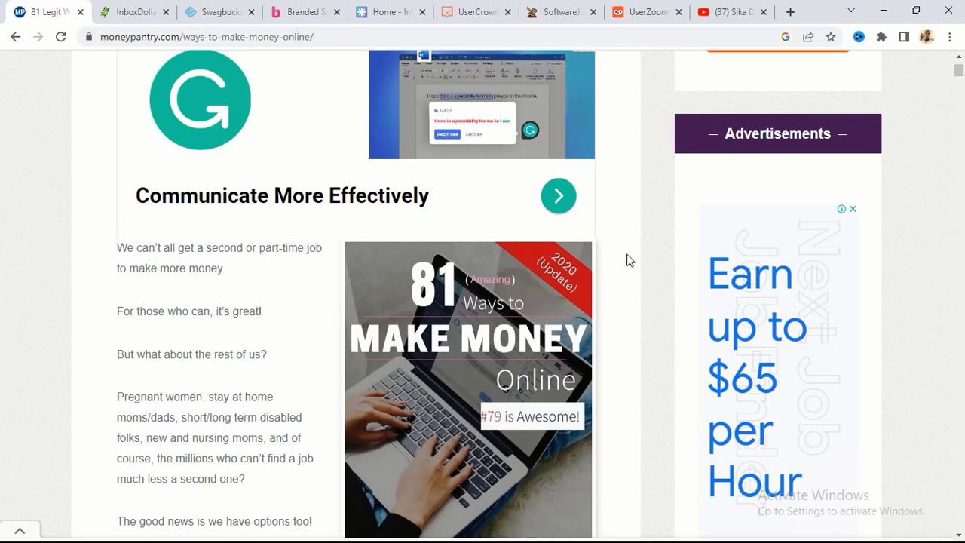
Step: Switch to the Sika Digitals YouTube channel's Videos page and dismiss the subscribe overlay
click(726, 12)
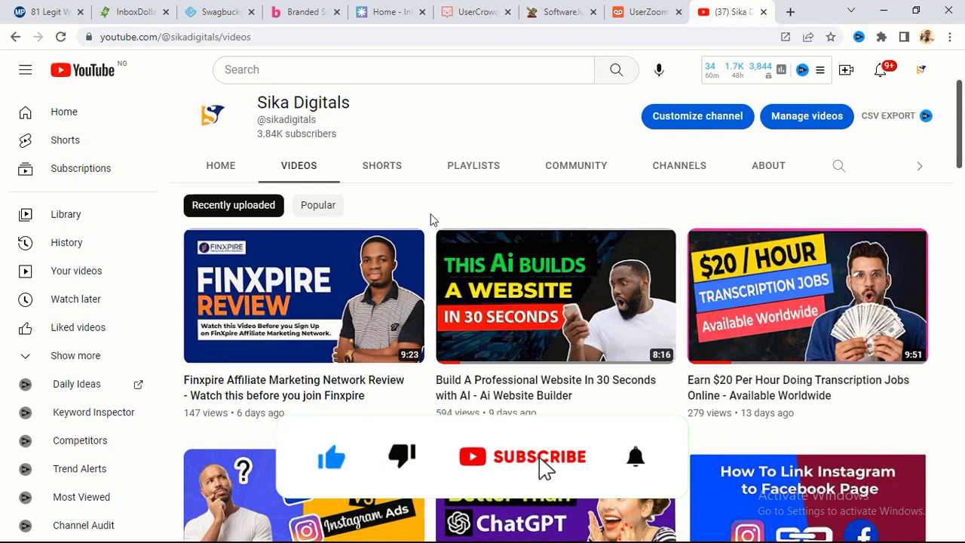
click(538, 455)
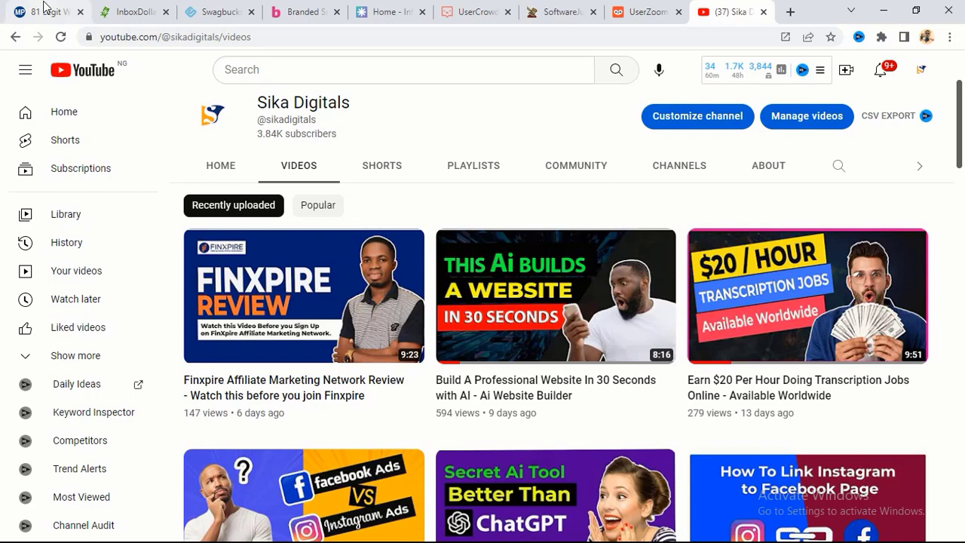
Step: Return to the MoneyPantry '81 Legit Ways' article and bring its title to the top
click(45, 13)
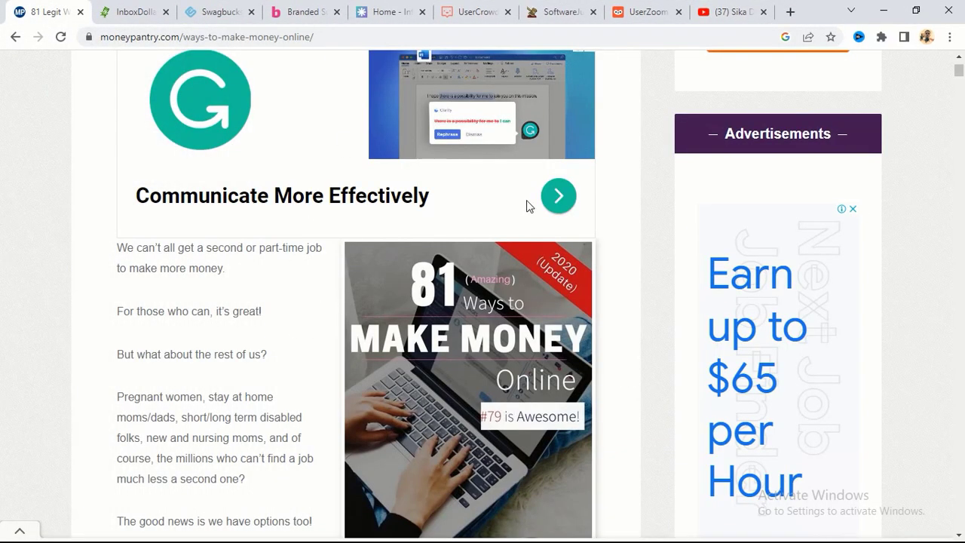
mouse_move(624, 322)
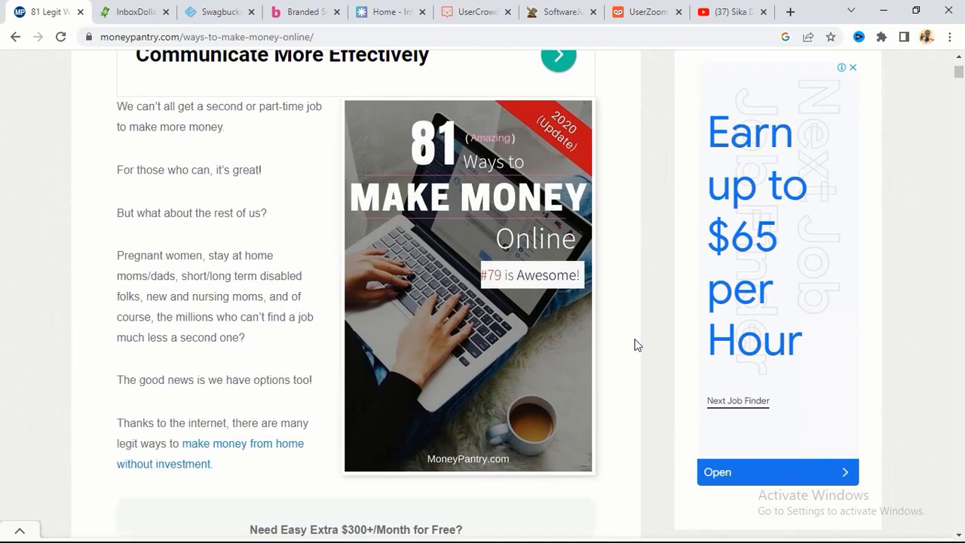
scroll(up, 3)
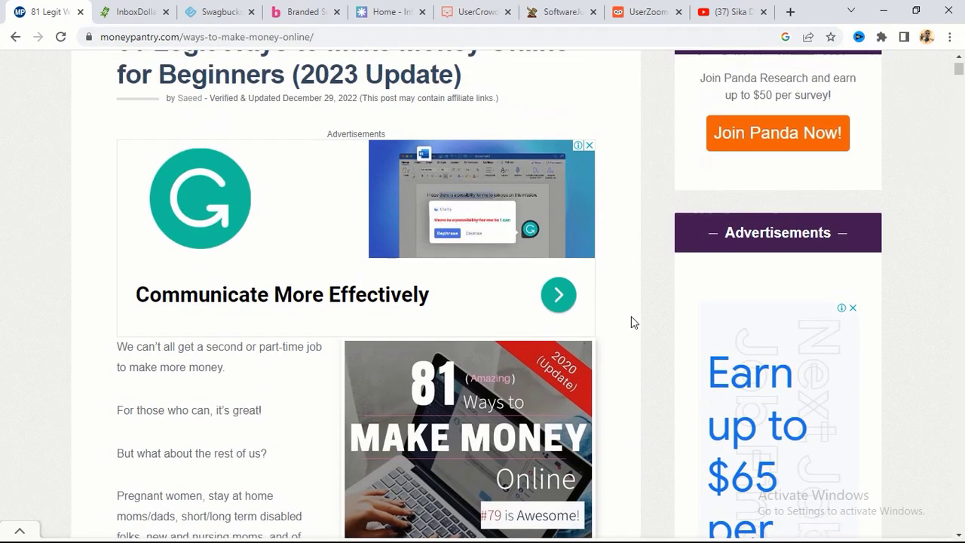
scroll(up, 3)
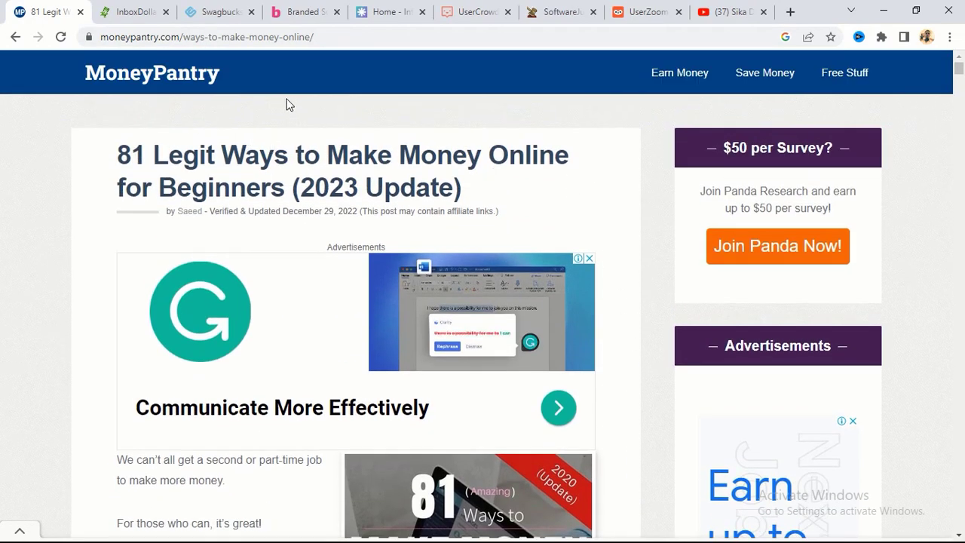
mouse_move(591, 144)
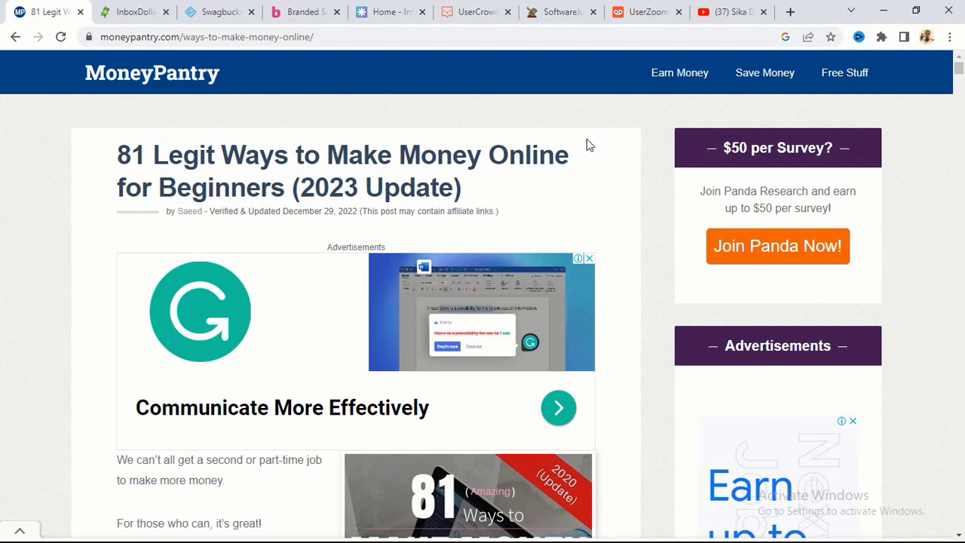
mouse_move(264, 18)
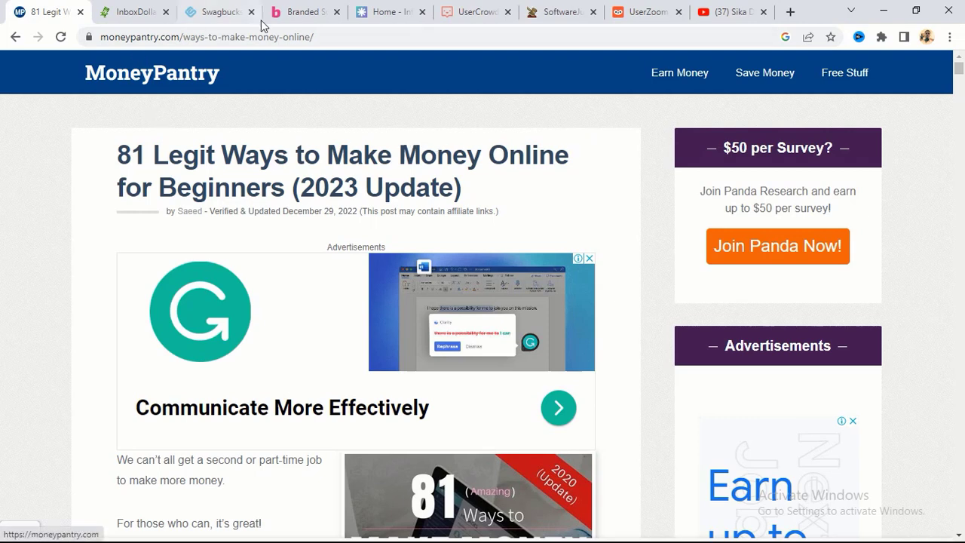
mouse_move(582, 212)
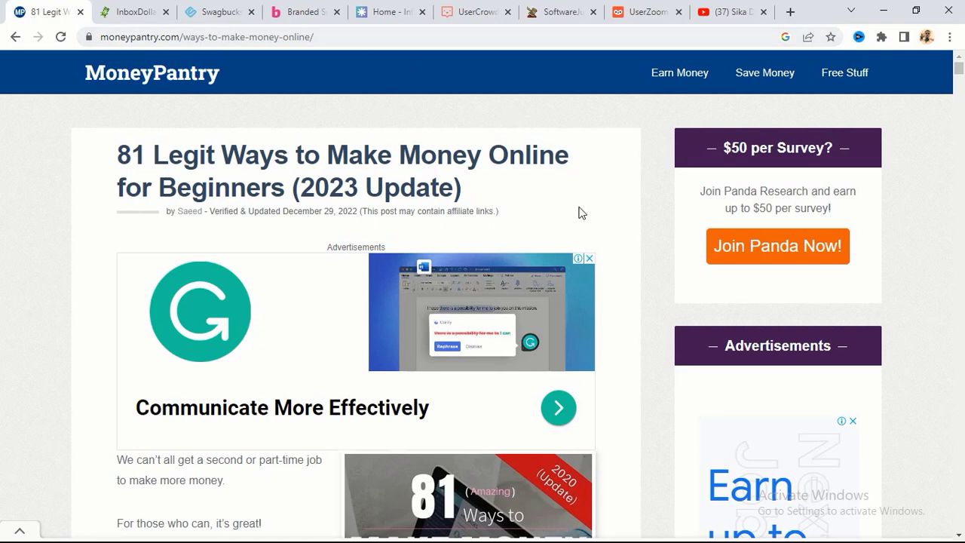
mouse_move(522, 302)
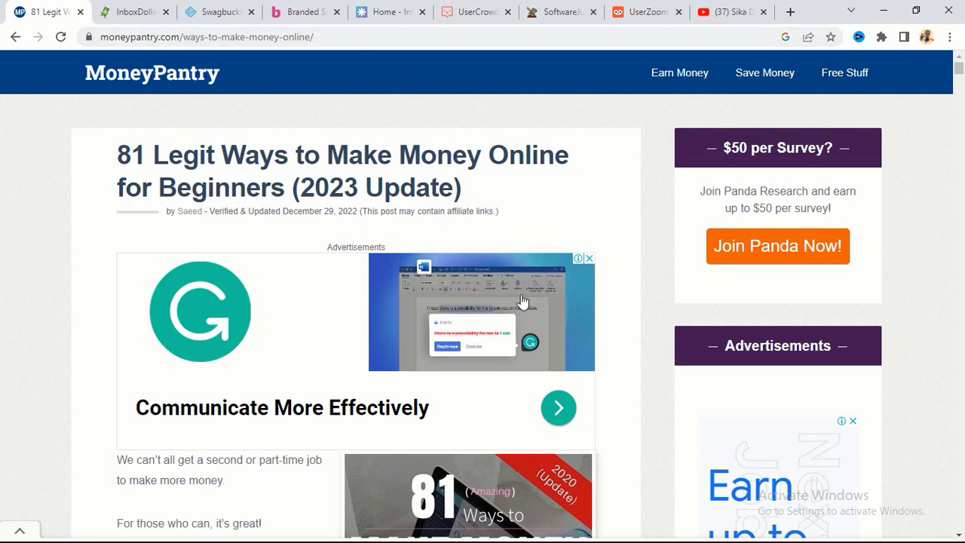
mouse_move(199, 232)
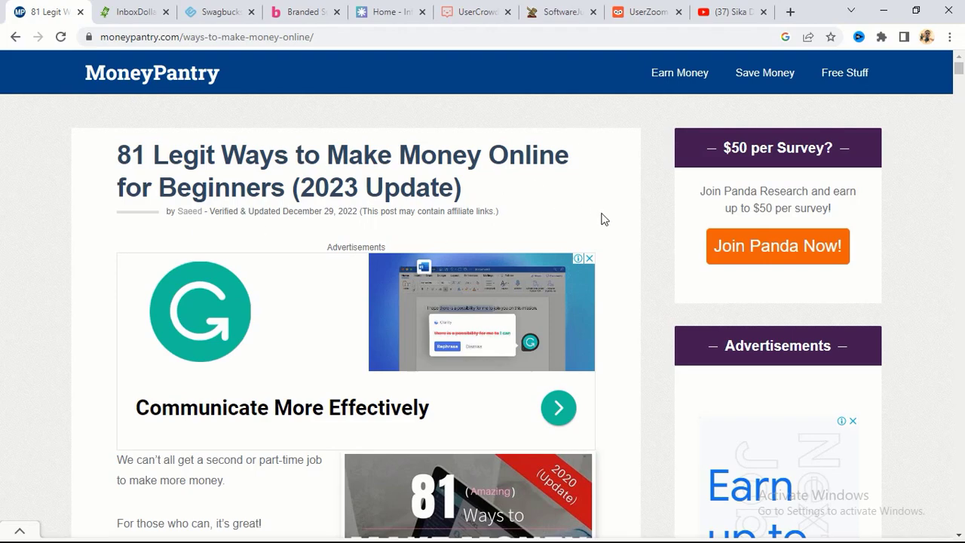
Step: Scroll past the ads to item 1, 'Help shape the future of Google', and its study types
scroll(down, 3)
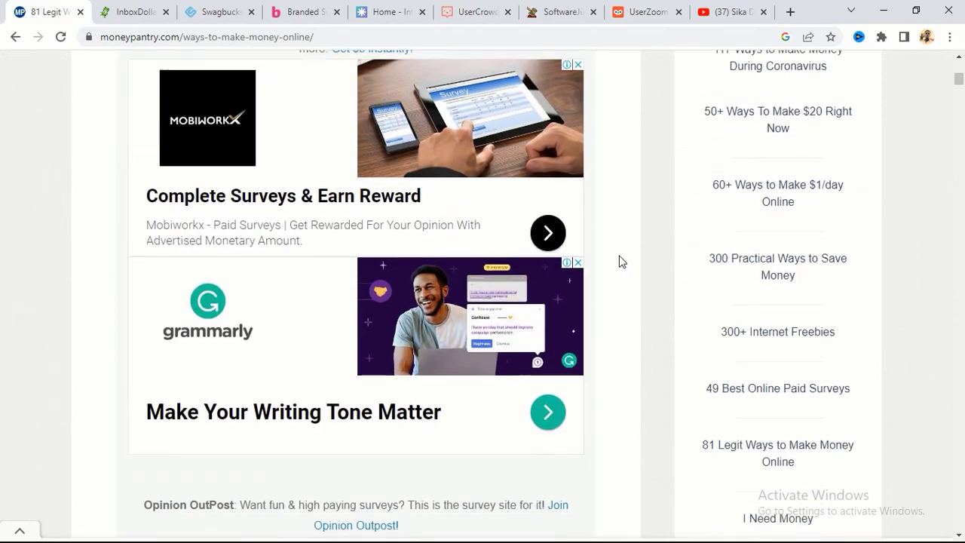
scroll(down, 3)
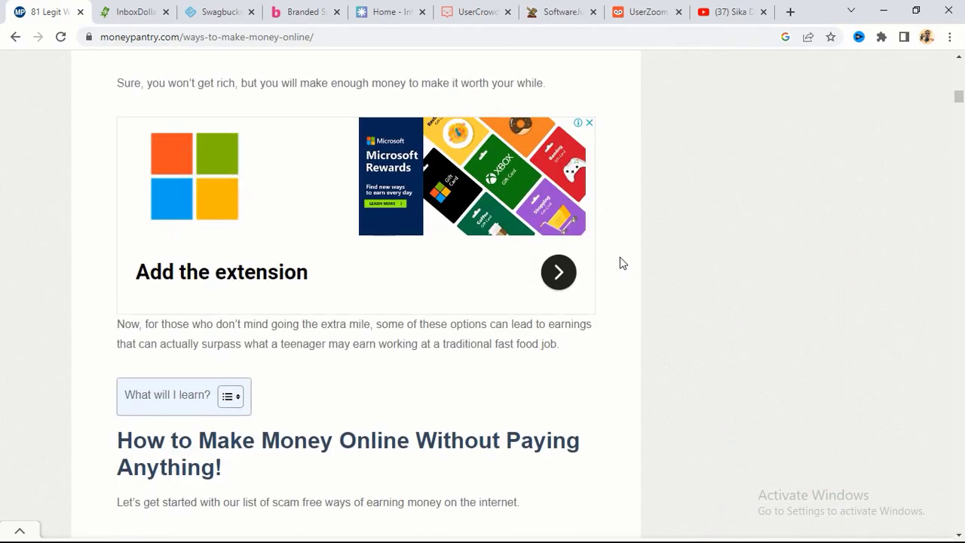
scroll(down, 3)
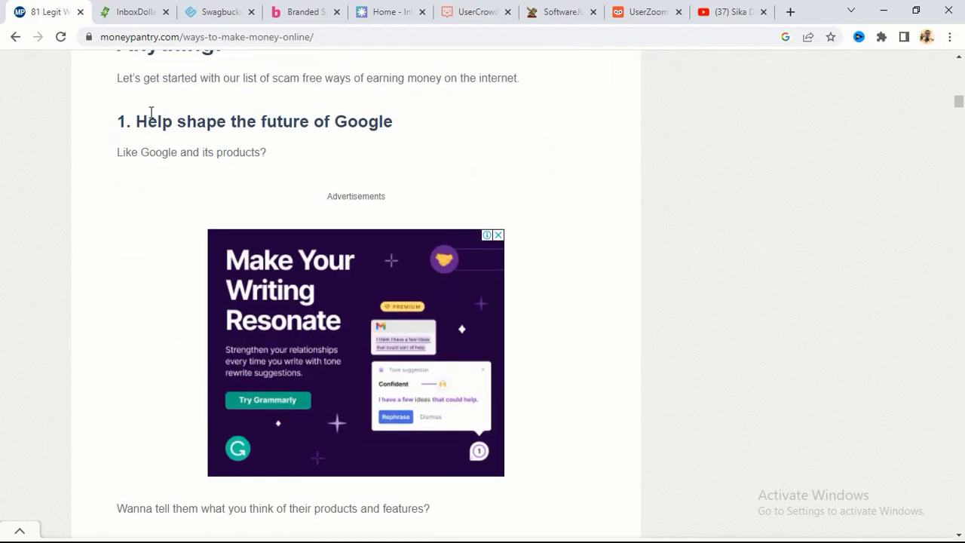
mouse_move(359, 142)
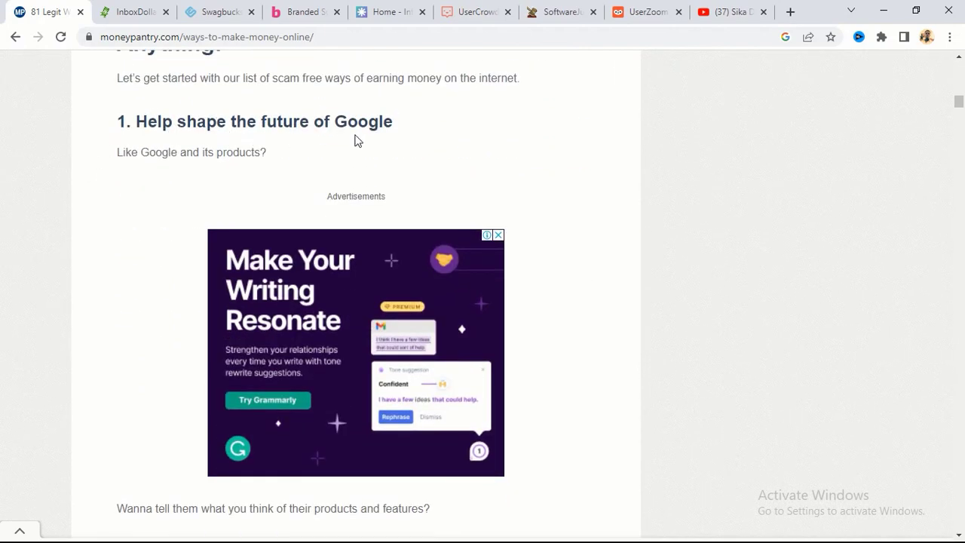
scroll(down, 3)
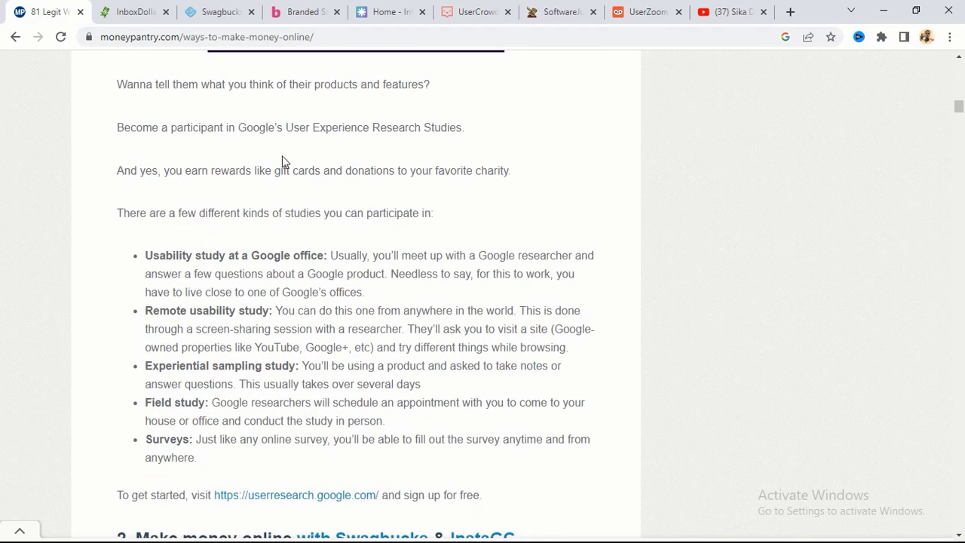
mouse_move(332, 144)
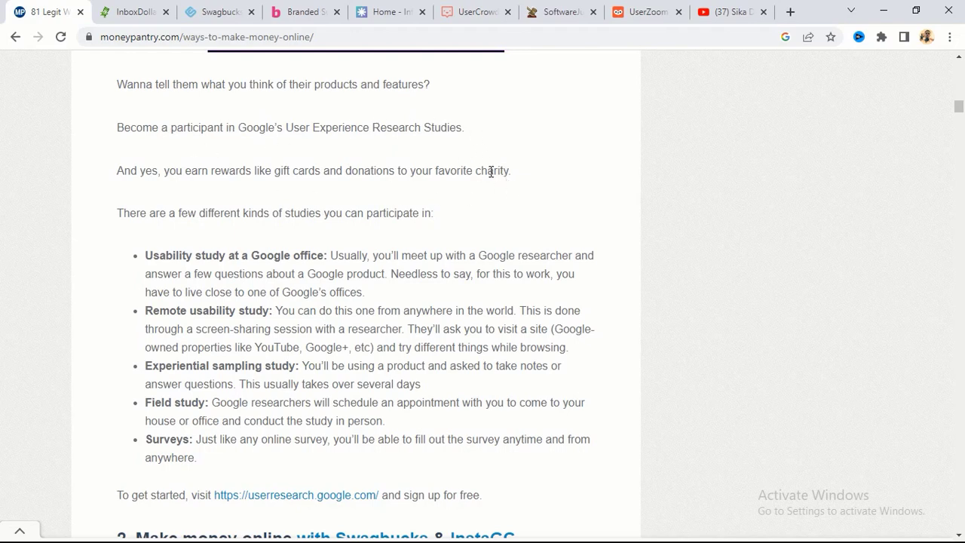
mouse_move(410, 155)
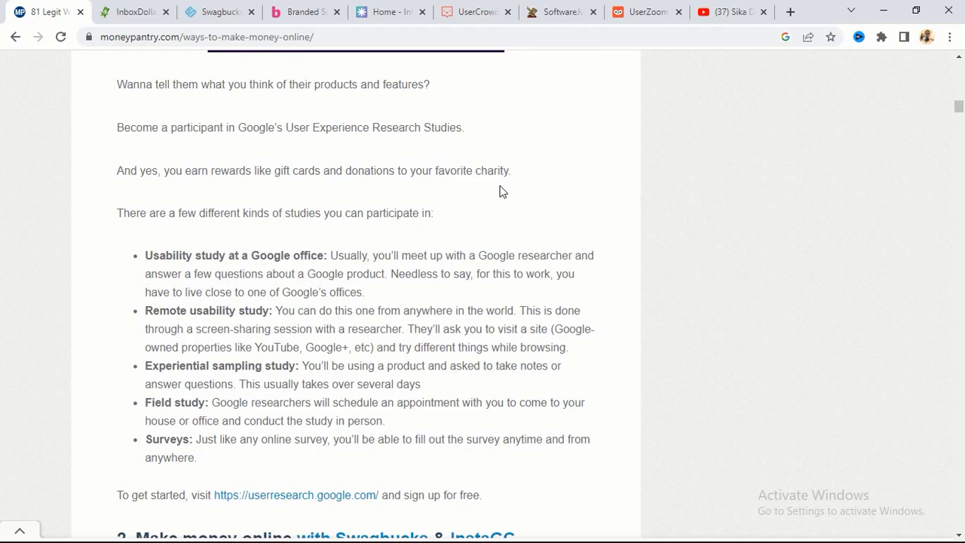
Step: Read through item 2 on Swagbucks and InstaGC until item 3's heading about installing an app appears
scroll(down, 3)
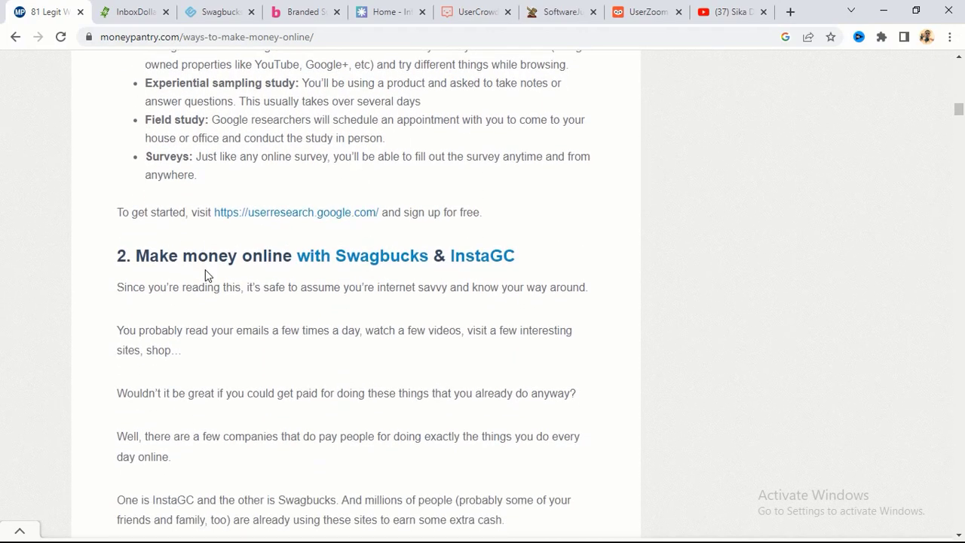
scroll(down, 3)
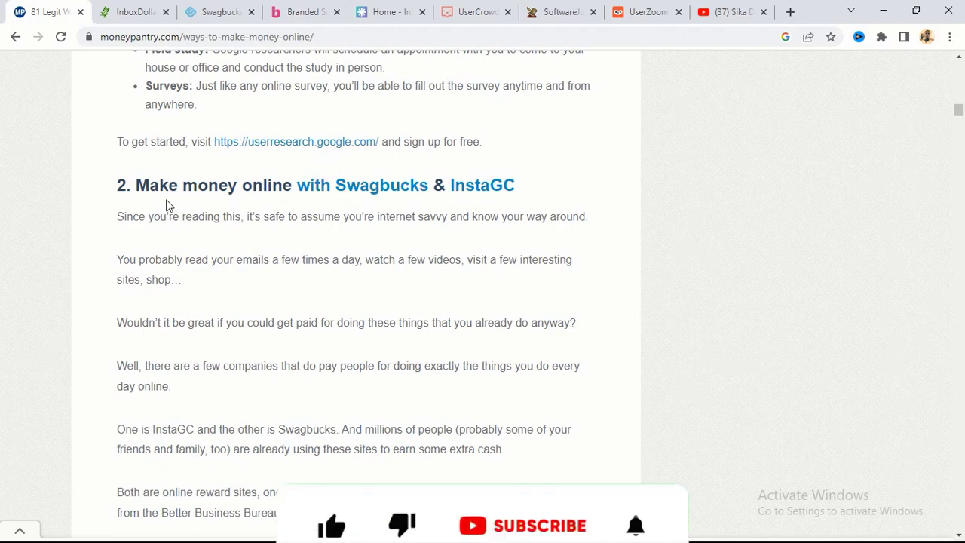
click(331, 455)
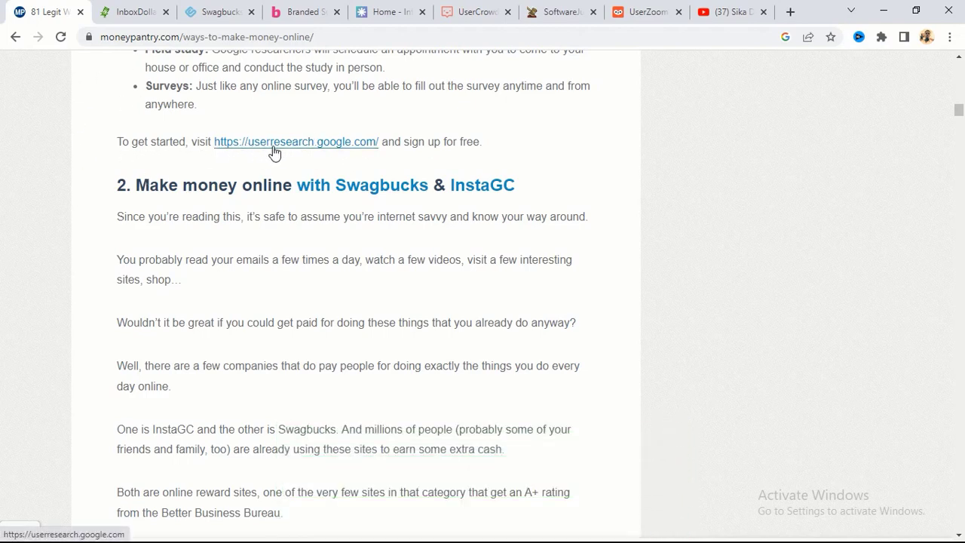
mouse_move(362, 154)
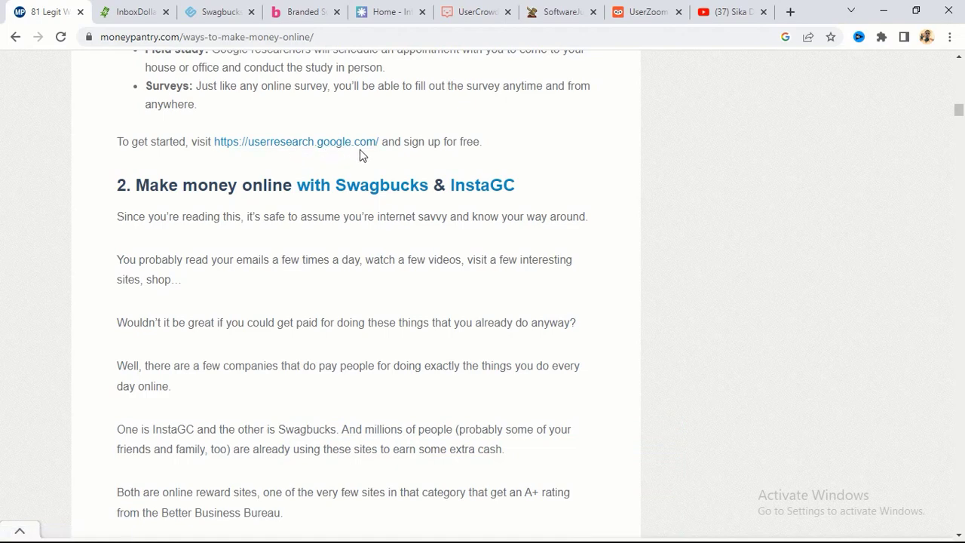
mouse_move(395, 143)
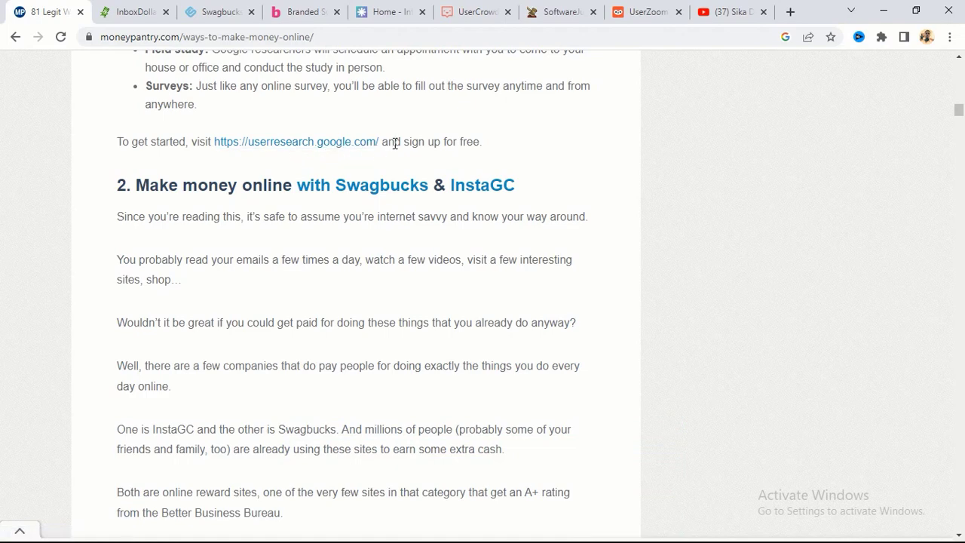
scroll(down, 3)
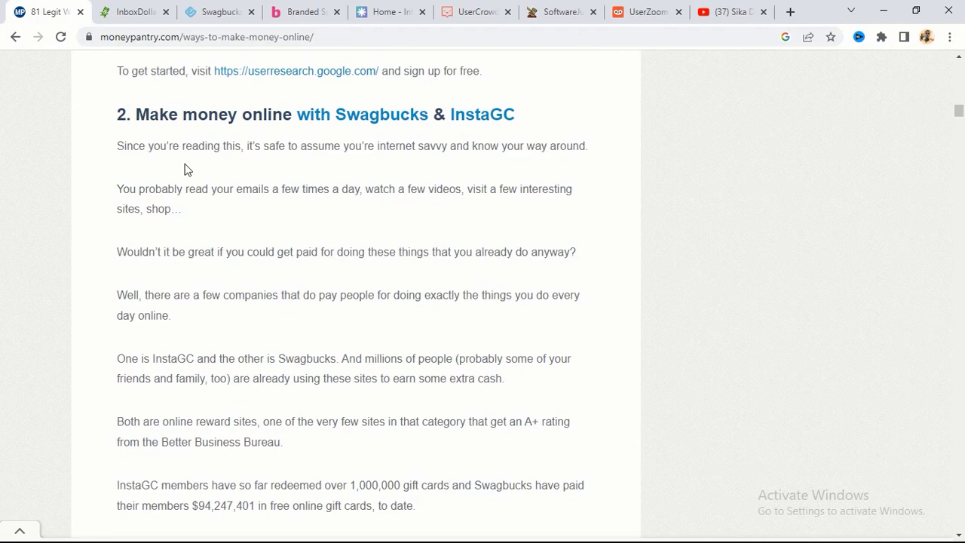
mouse_move(386, 138)
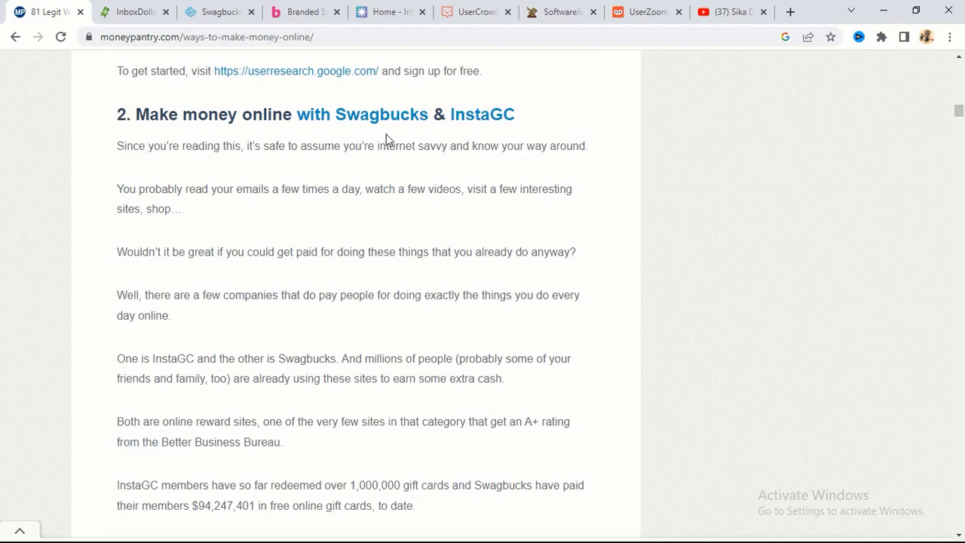
scroll(down, 3)
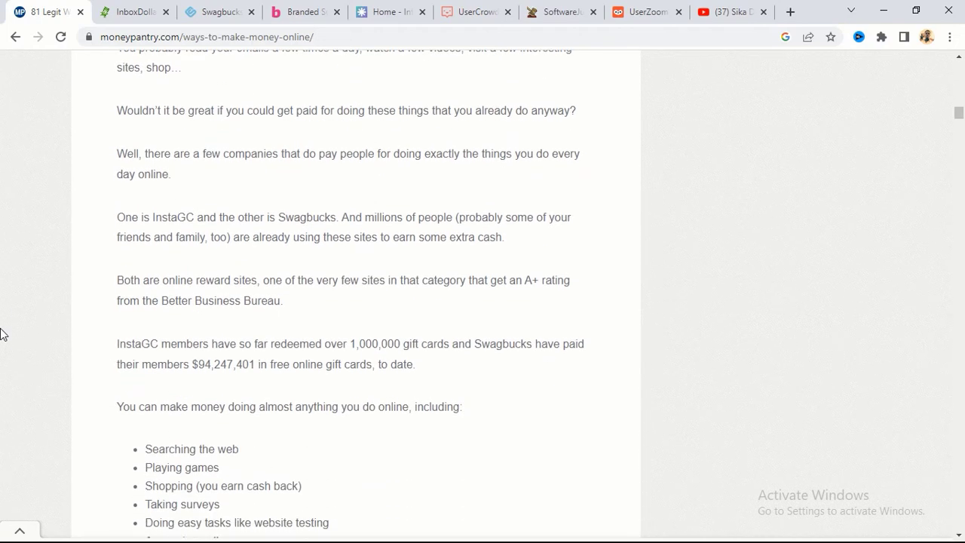
scroll(down, 3)
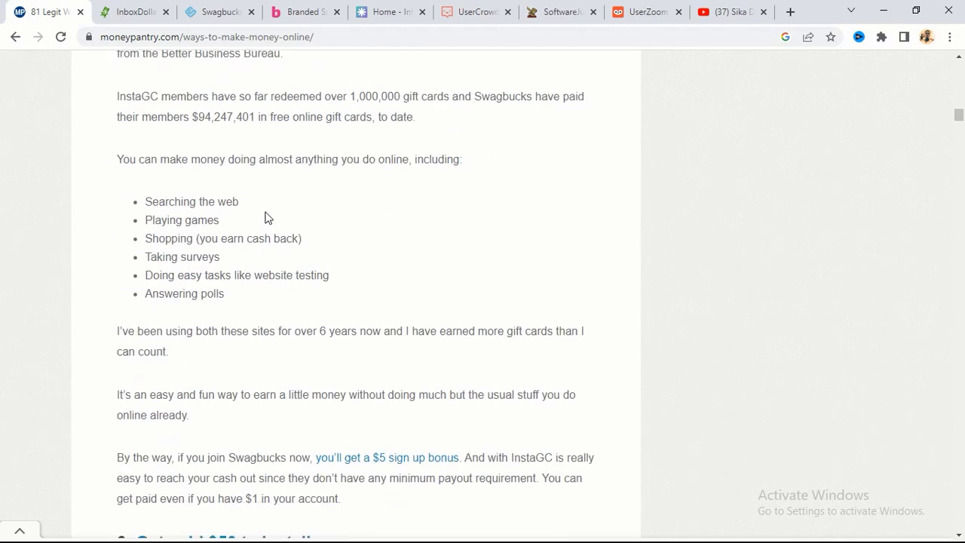
scroll(down, 3)
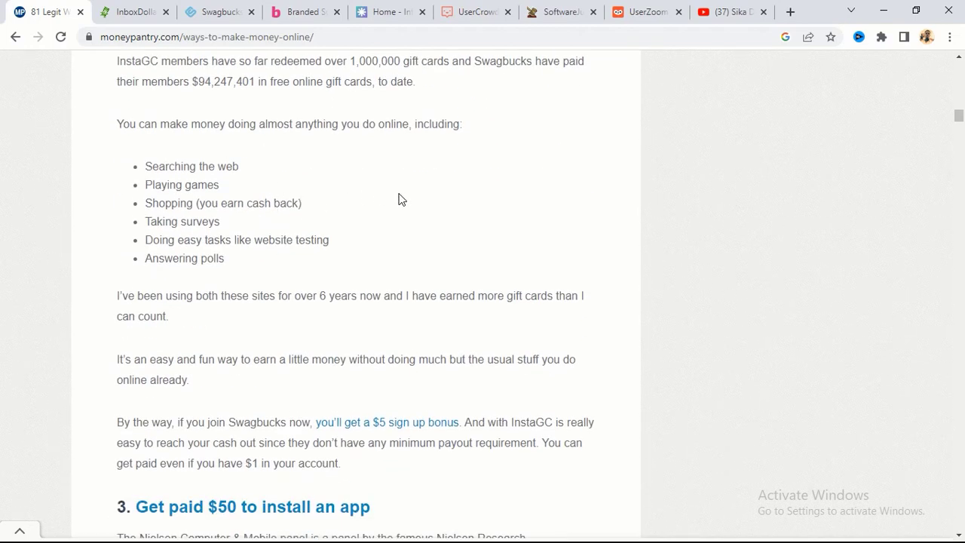
scroll(down, 3)
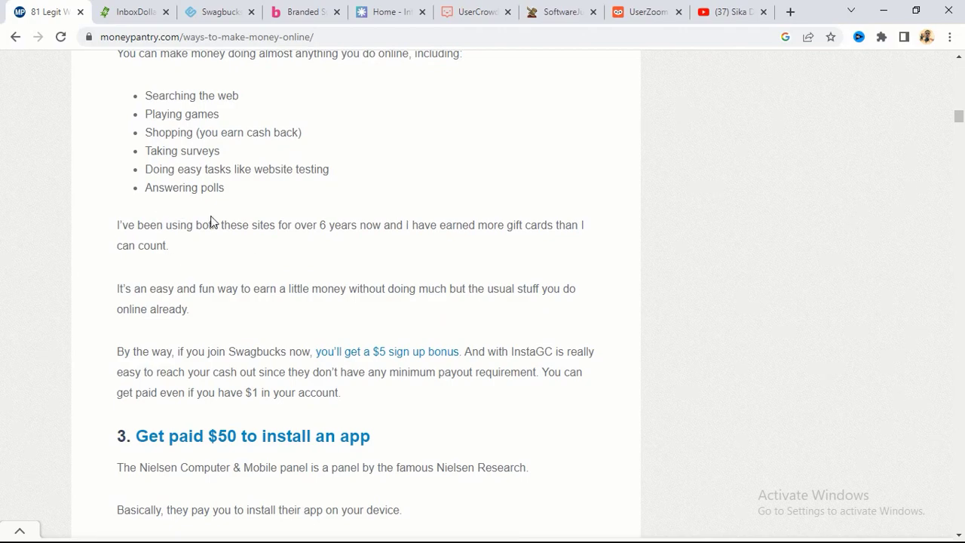
Step: Scroll past item 3 so item 4, 'Ditch Google for Bing', fills the page with item 5 beginning
scroll(down, 3)
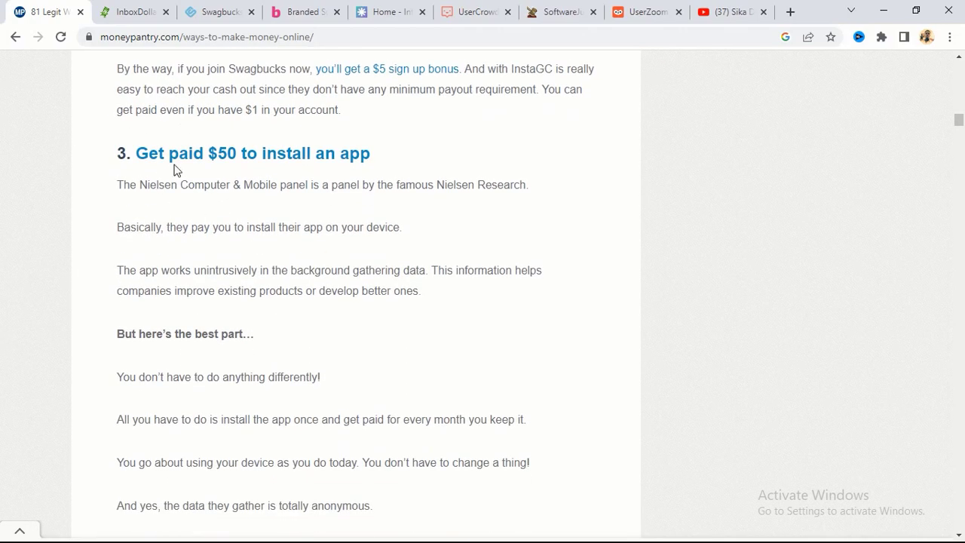
scroll(down, 3)
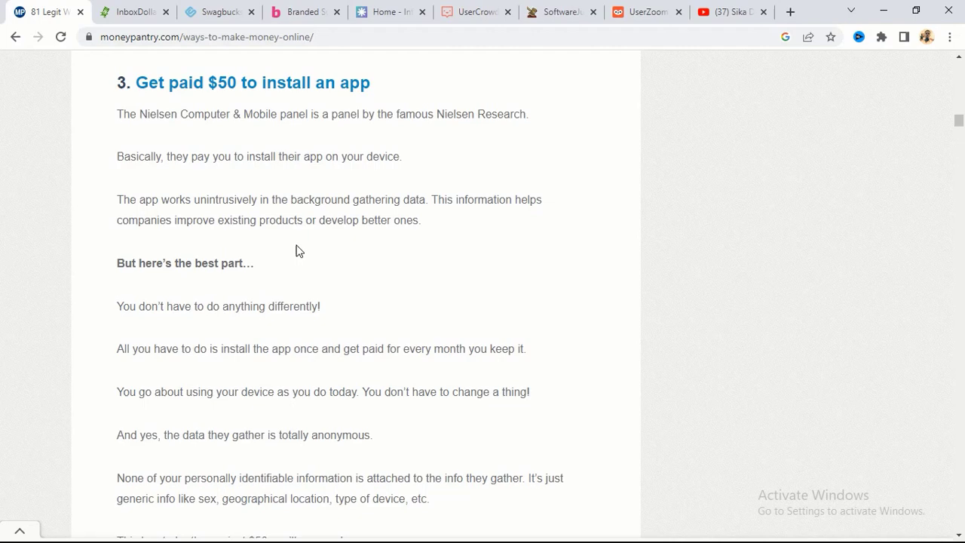
scroll(down, 3)
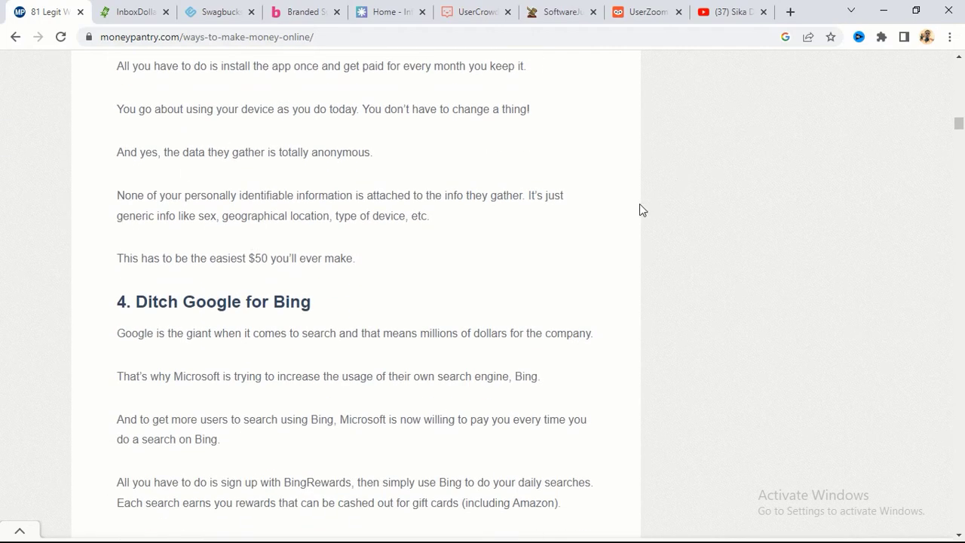
scroll(down, 3)
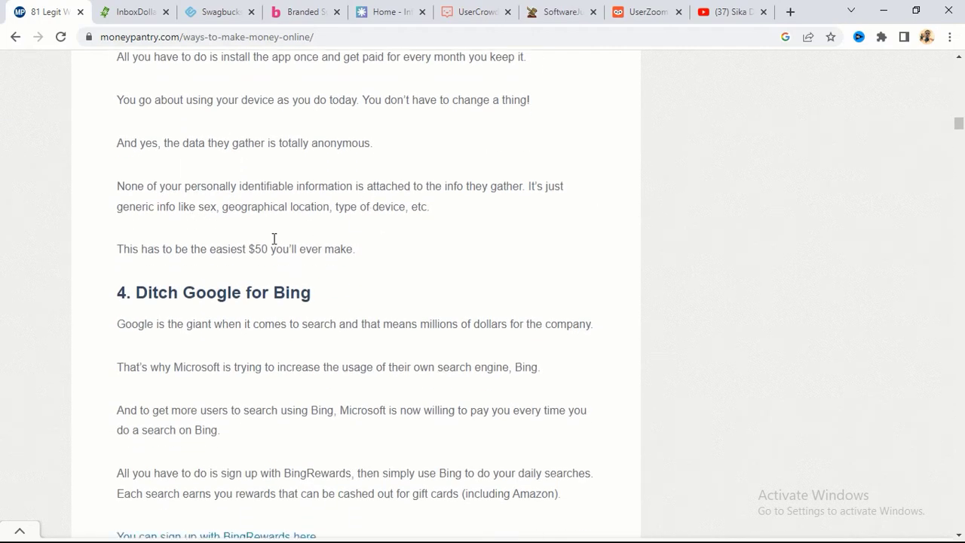
scroll(down, 3)
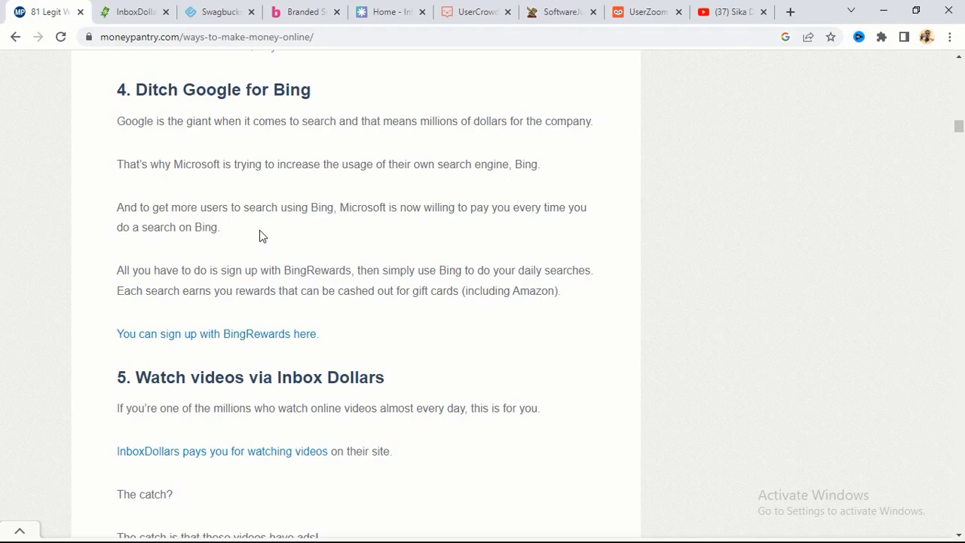
Step: Bring the BingRewards sign-up link and item 5, 'Watch videos via Inbox Dollars', into view
scroll(down, 3)
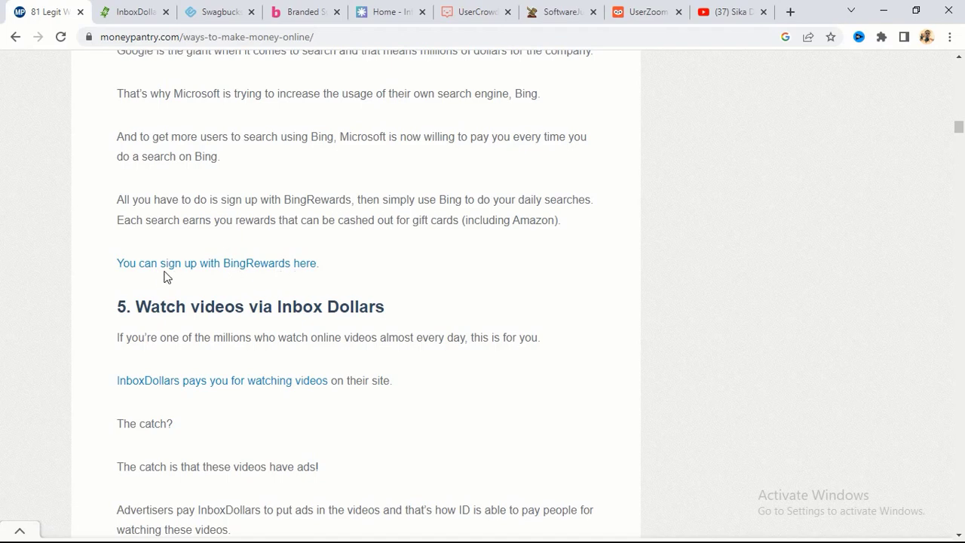
mouse_move(268, 264)
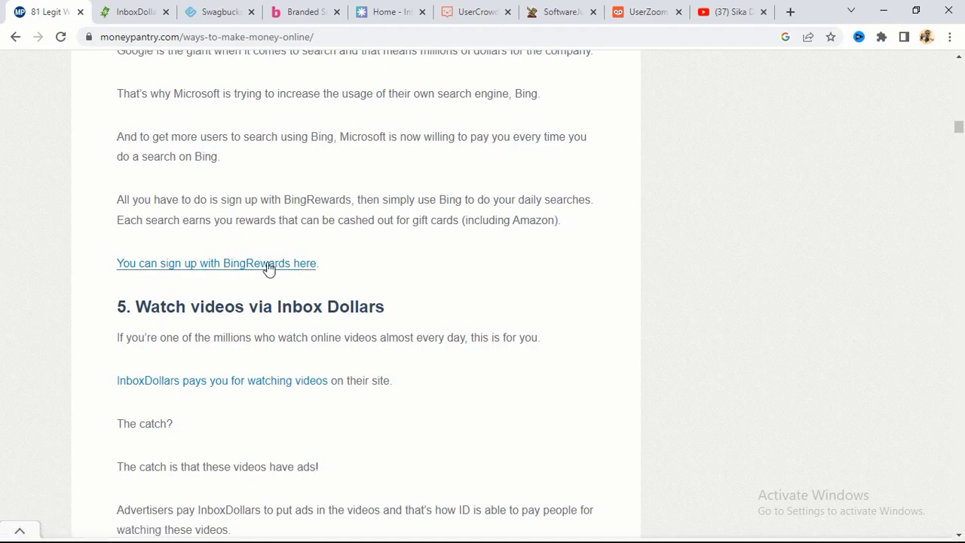
mouse_move(82, 263)
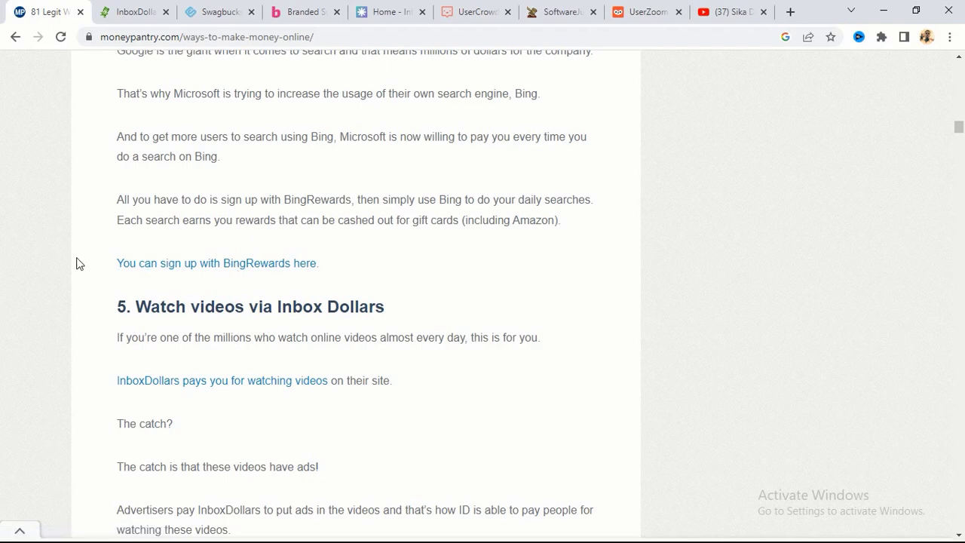
mouse_move(217, 263)
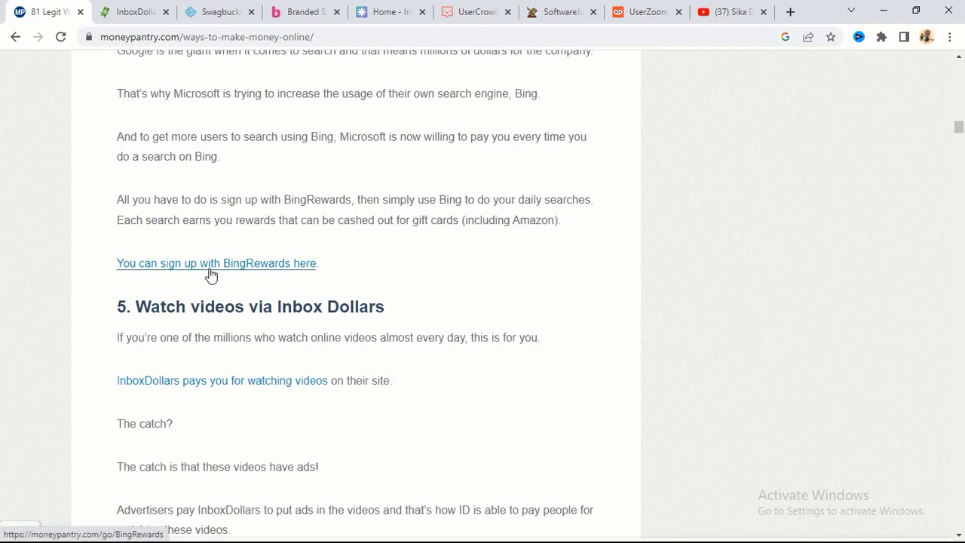
scroll(up, 3)
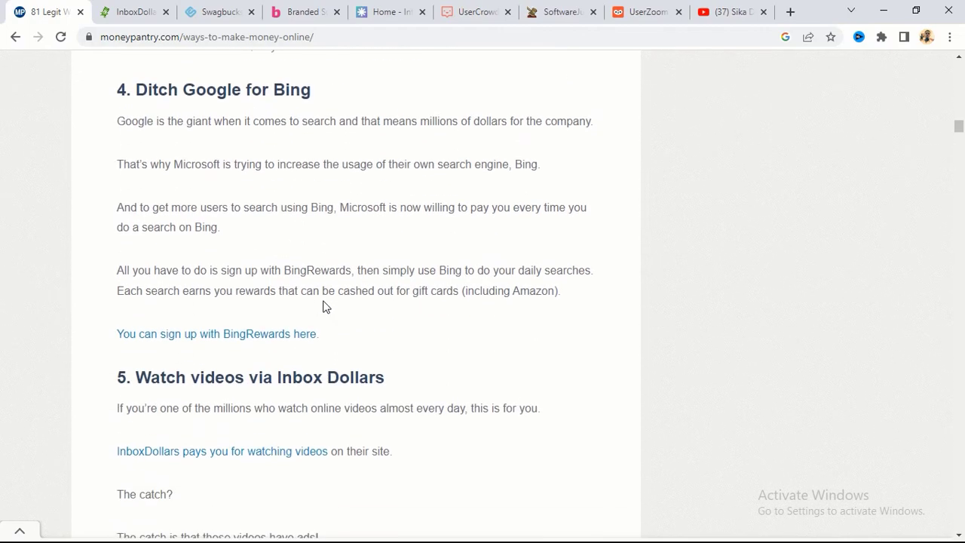
scroll(down, 3)
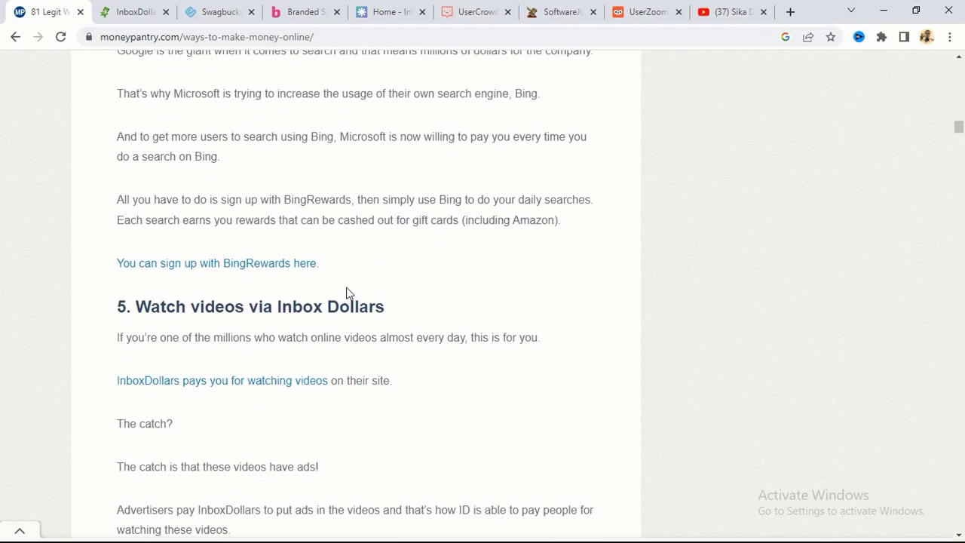
mouse_move(326, 335)
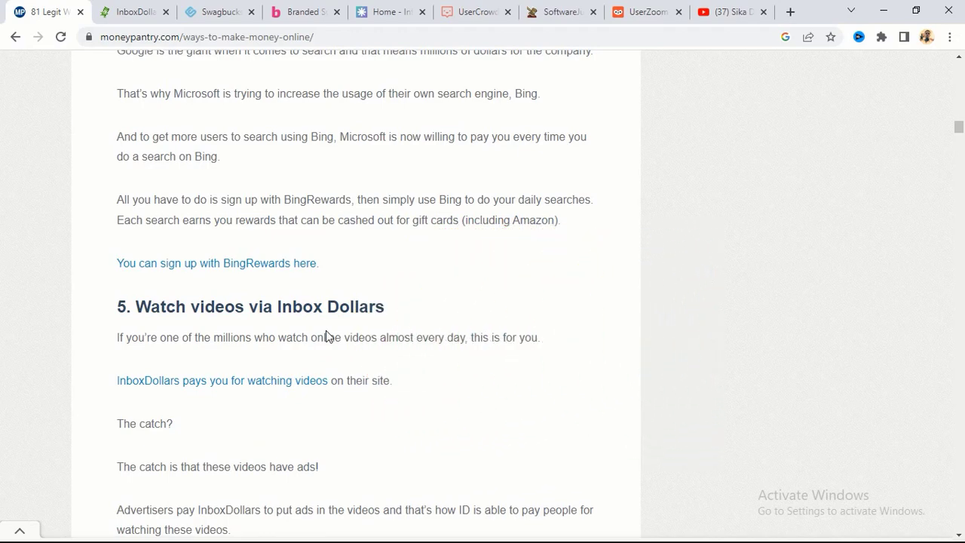
Step: Scroll to item 6, 'Give feedback via video', with its four VoxPopMe steps and item 7's heading
scroll(down, 3)
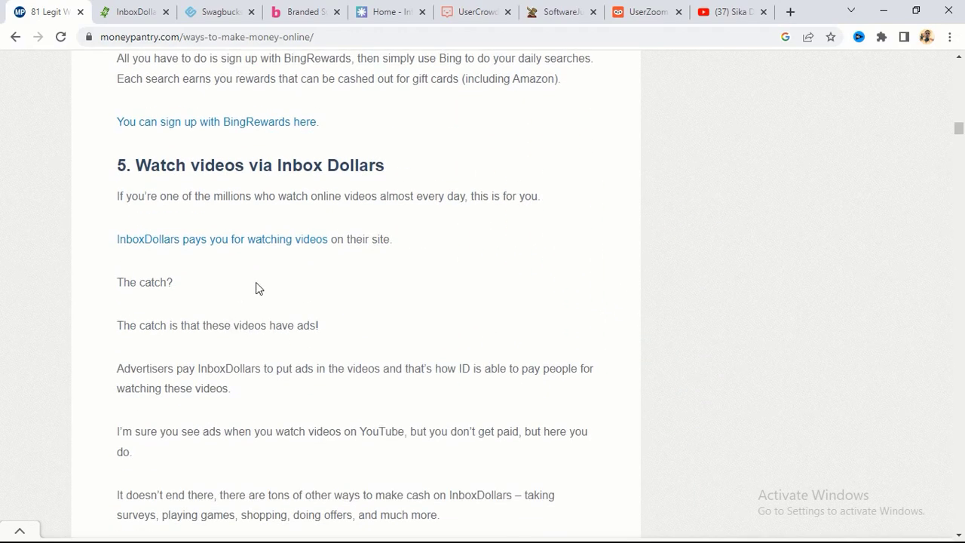
scroll(down, 3)
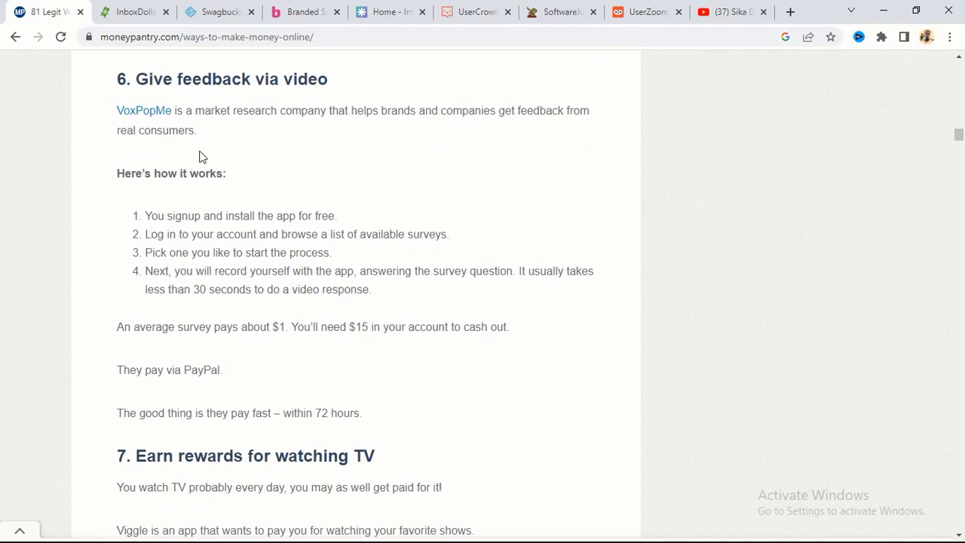
mouse_move(139, 112)
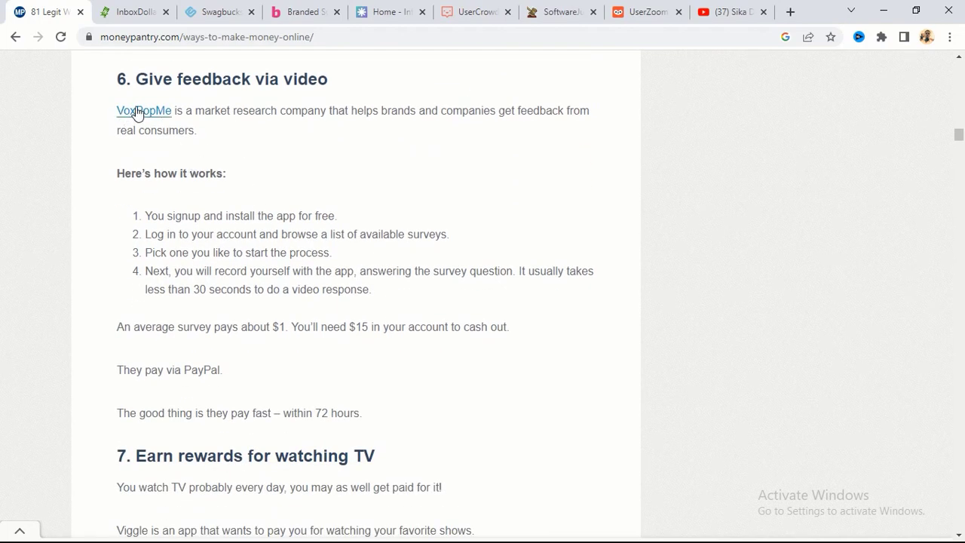
mouse_move(157, 121)
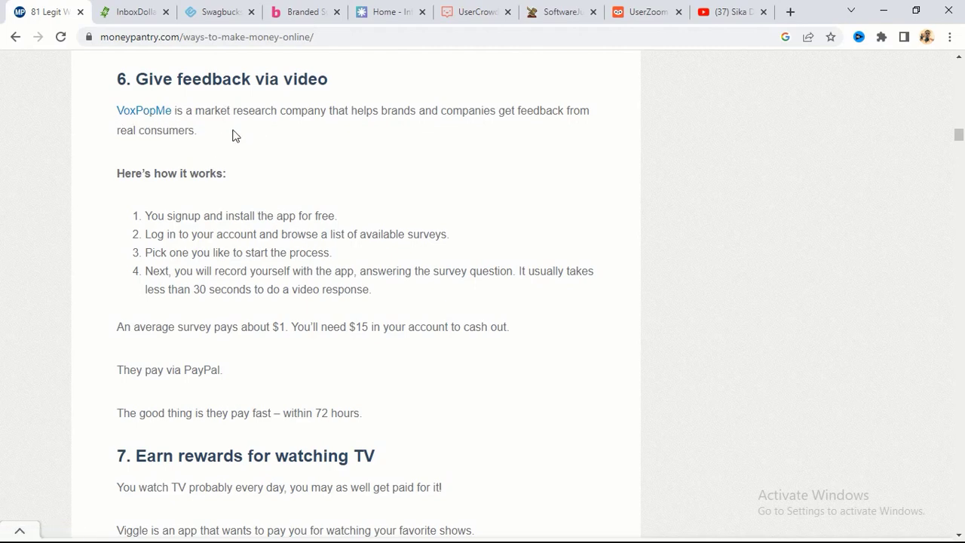
mouse_move(316, 235)
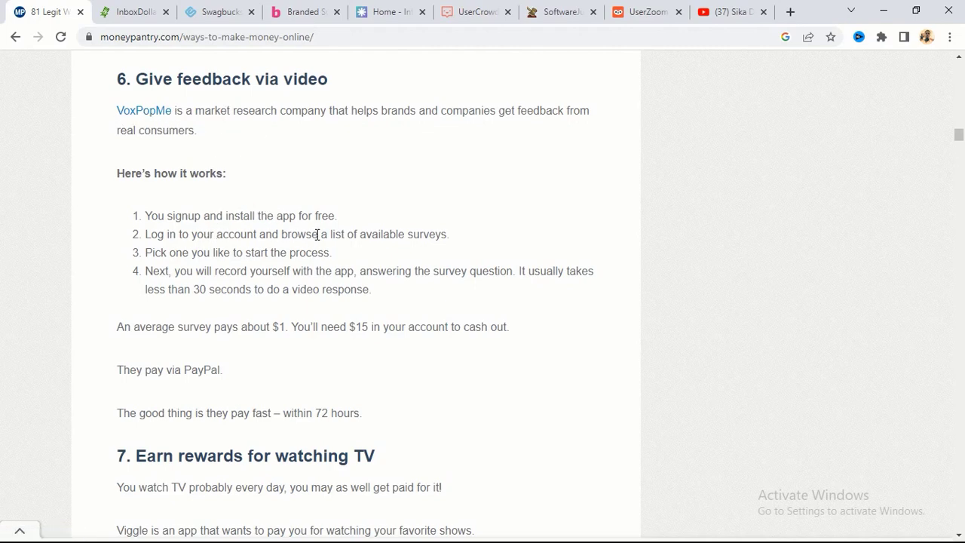
mouse_move(223, 272)
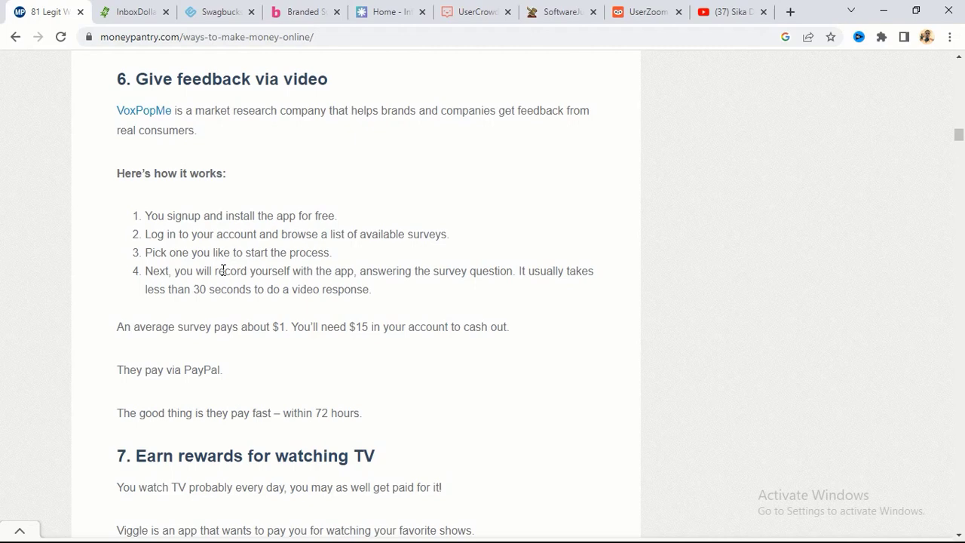
mouse_move(199, 267)
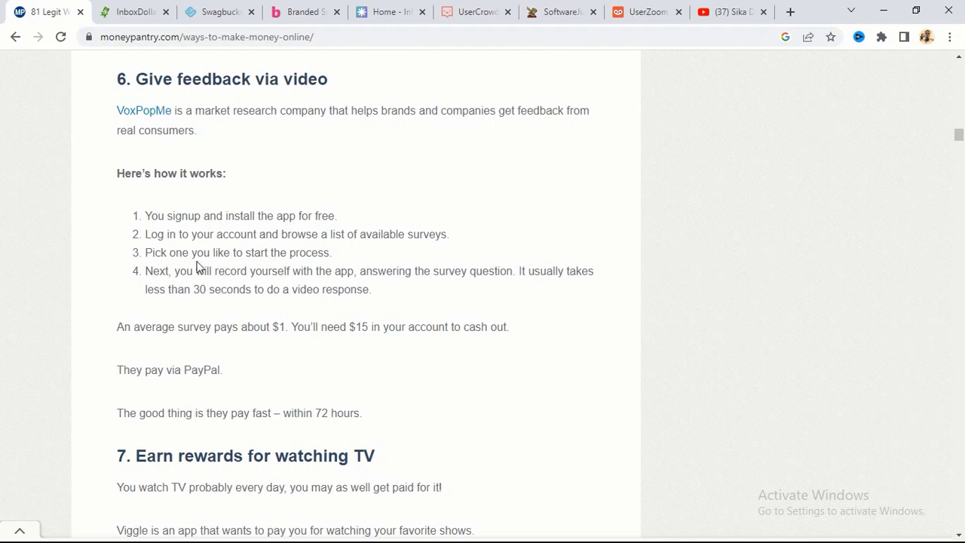
Step: Show item 7, 'Earn rewards for watching TV' via Viggle, with its steps and item 8's heading
scroll(down, 3)
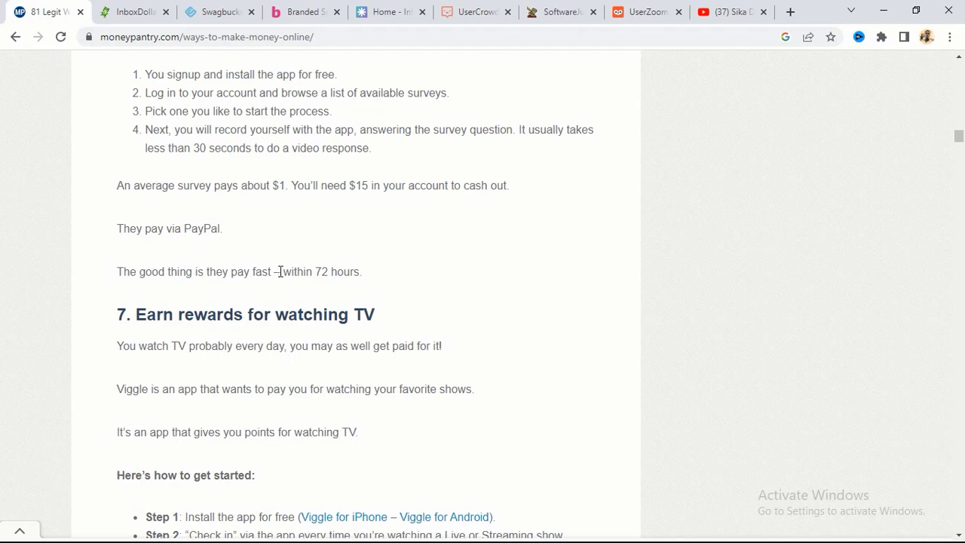
mouse_move(296, 283)
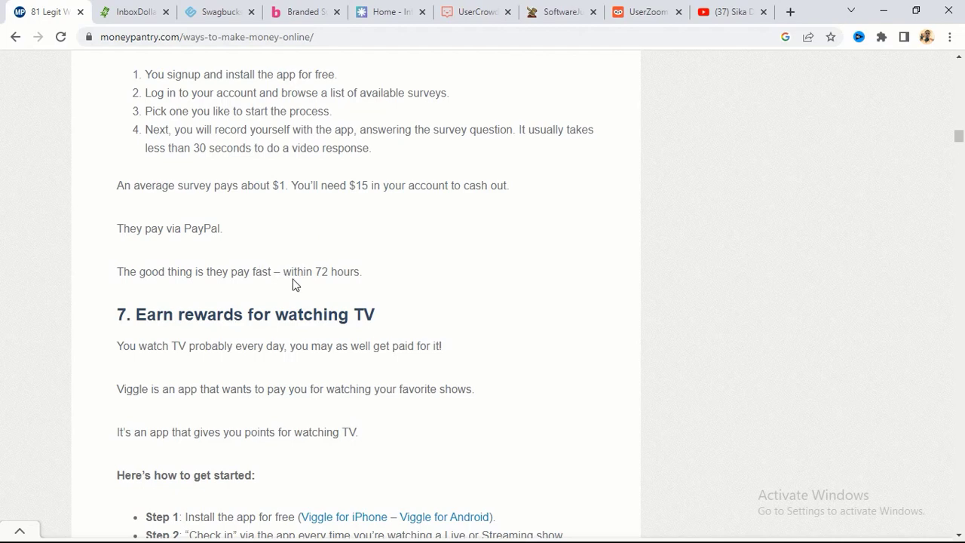
mouse_move(286, 247)
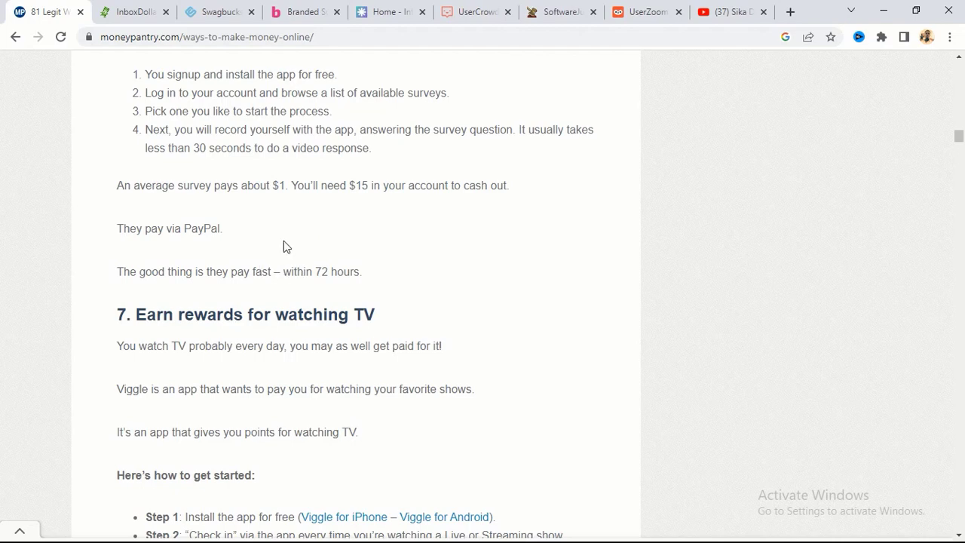
mouse_move(316, 208)
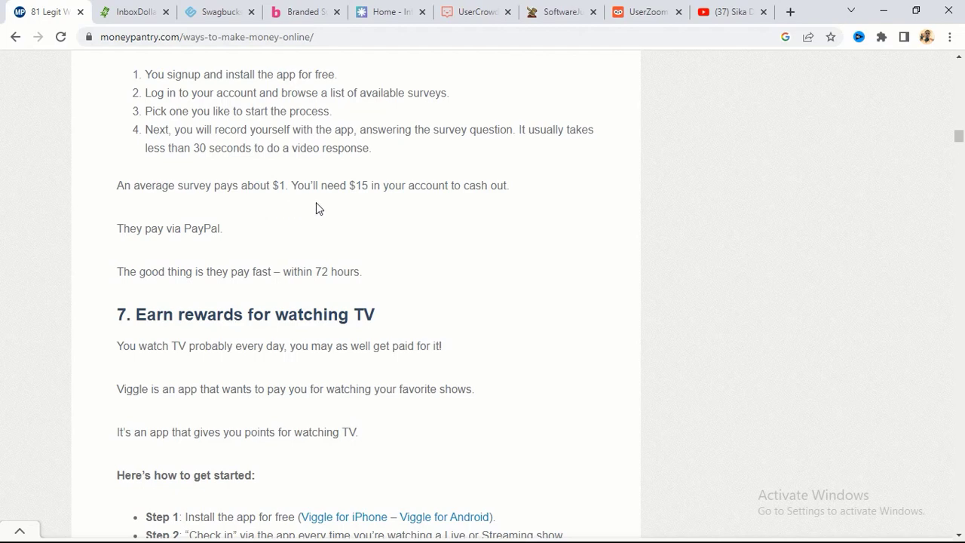
mouse_move(404, 205)
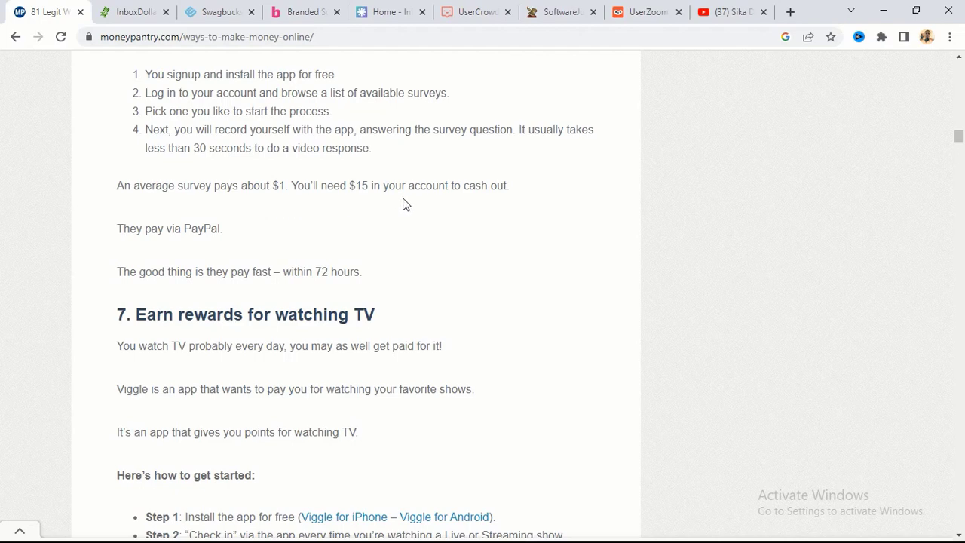
mouse_move(377, 205)
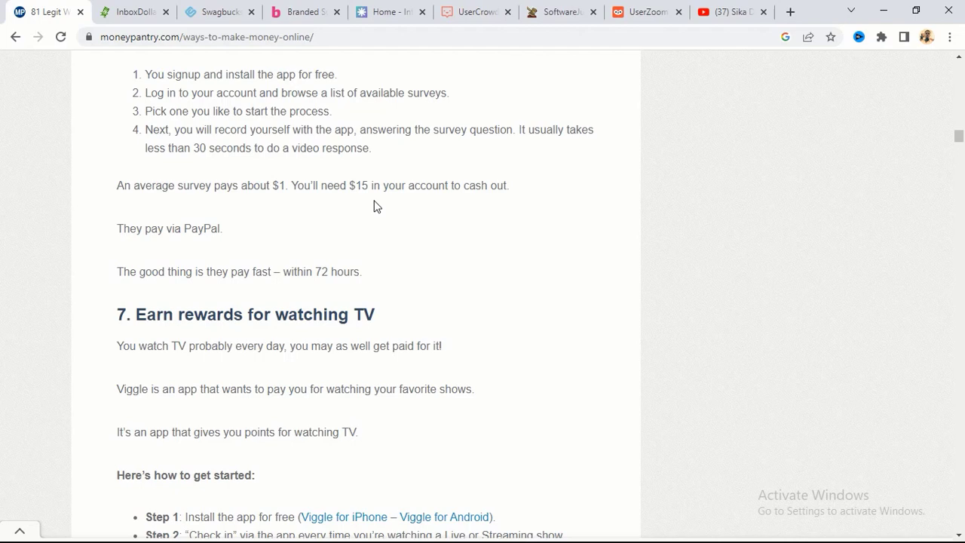
mouse_move(371, 199)
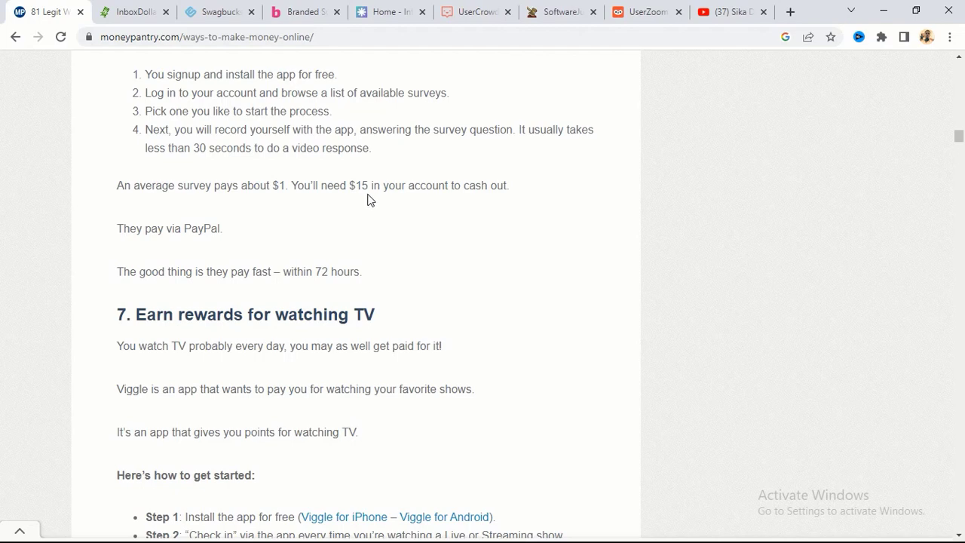
mouse_move(377, 216)
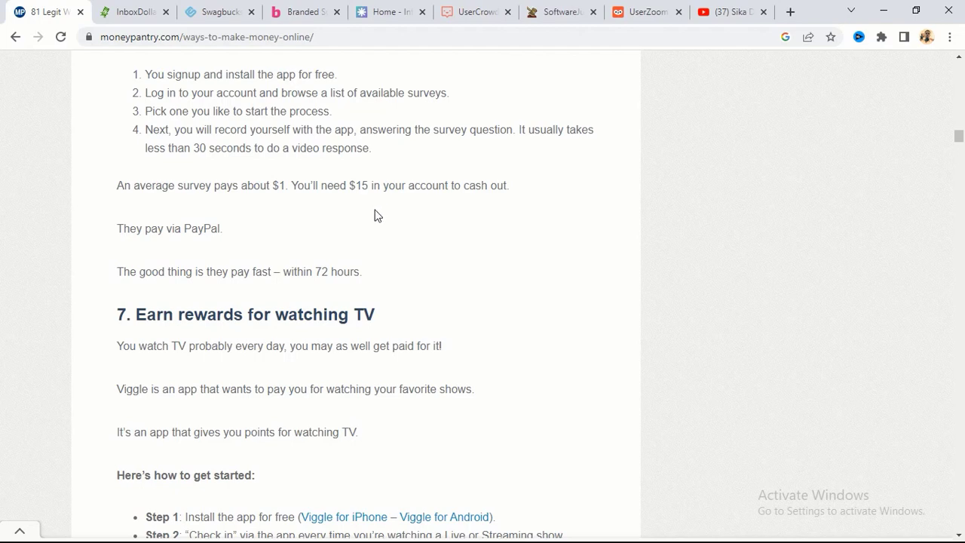
scroll(up, 3)
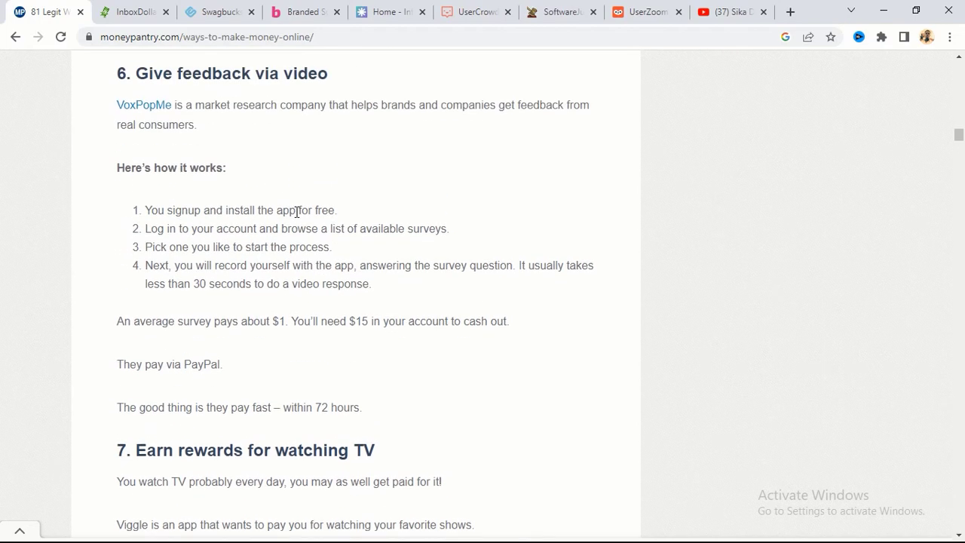
scroll(down, 3)
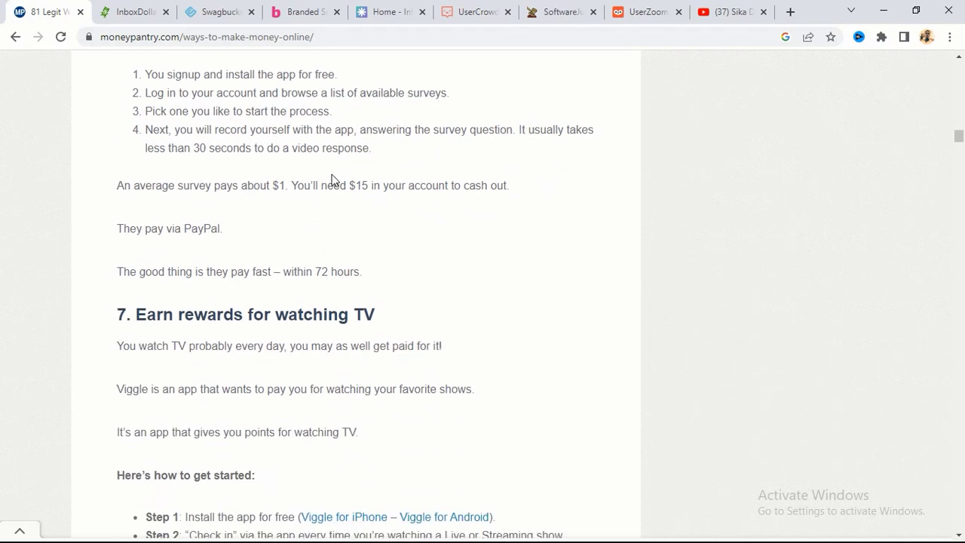
scroll(down, 3)
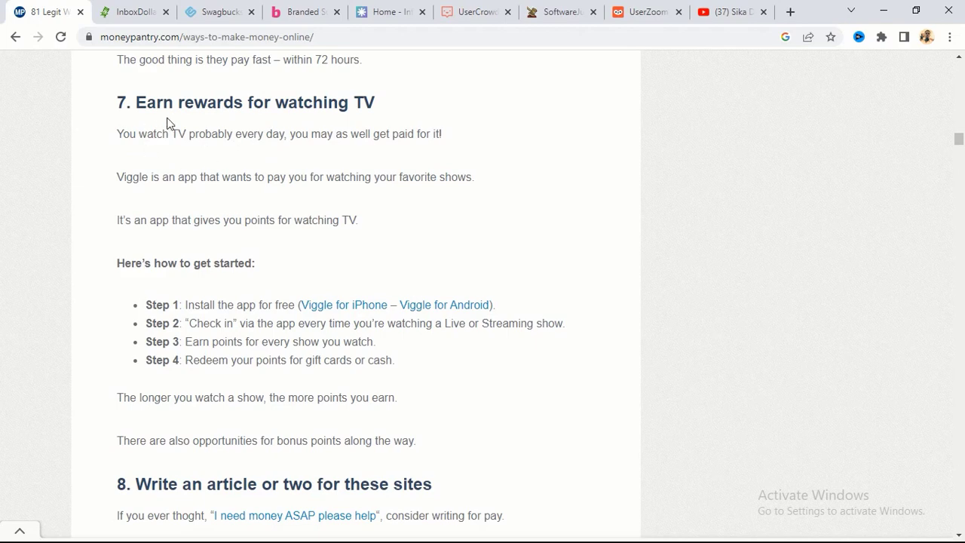
Step: Scroll to heading 8, 'Write an article or two for these sites', and its introduction starting with TopTenz
scroll(down, 3)
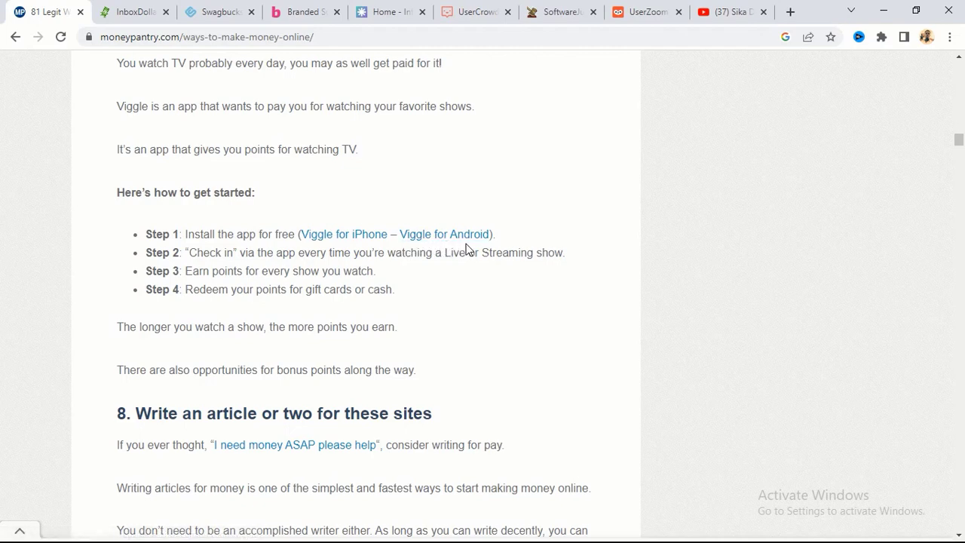
mouse_move(443, 235)
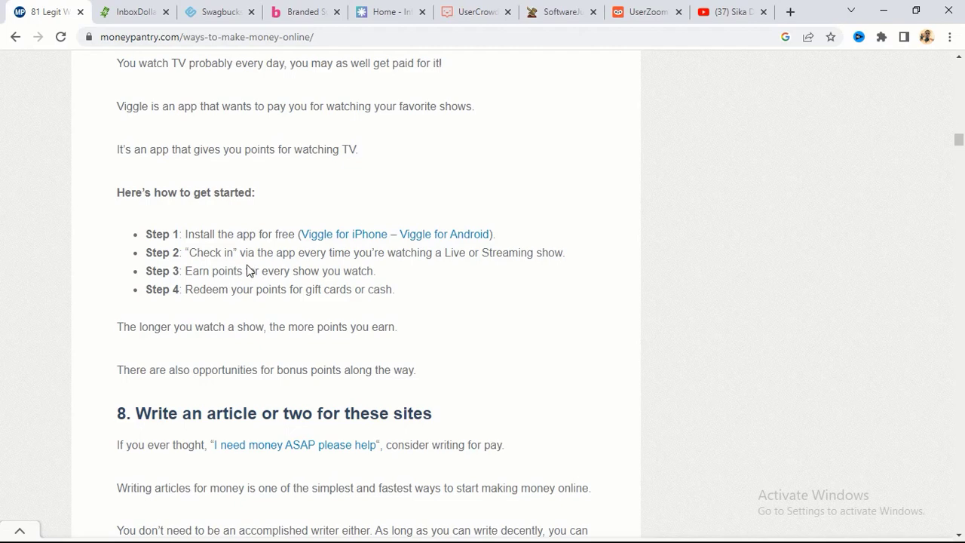
scroll(up, 3)
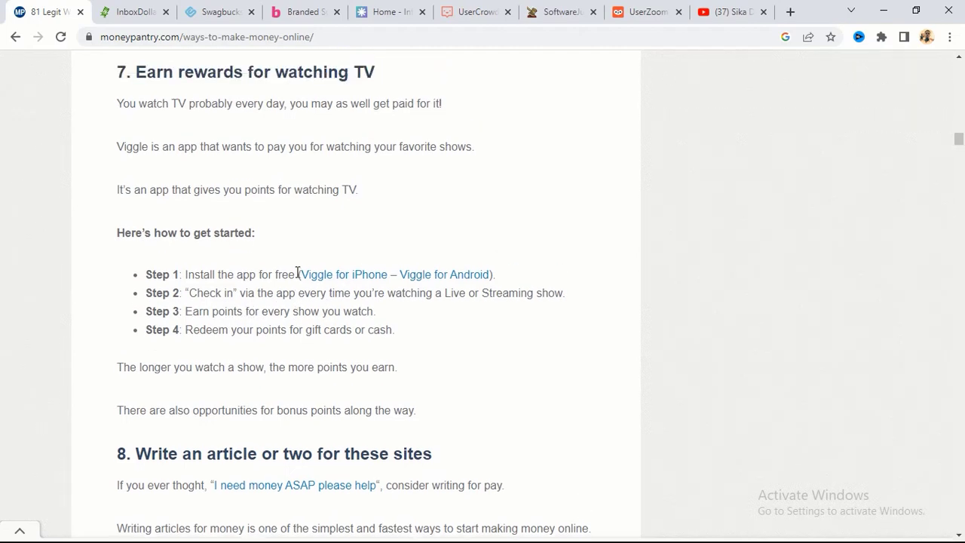
scroll(down, 3)
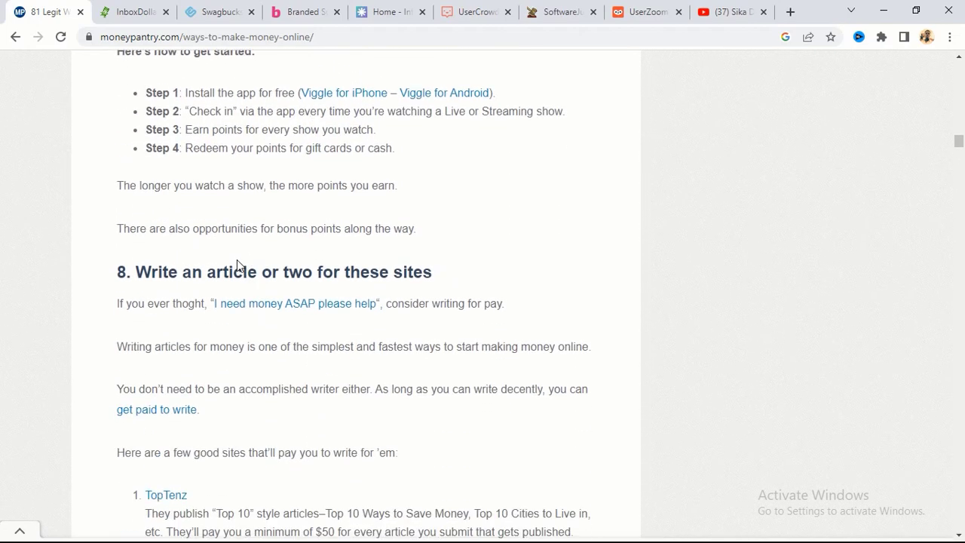
Step: Show the five paid writing sites from TopTenz to Scary Mommy, with the BookScouter heading below
scroll(down, 3)
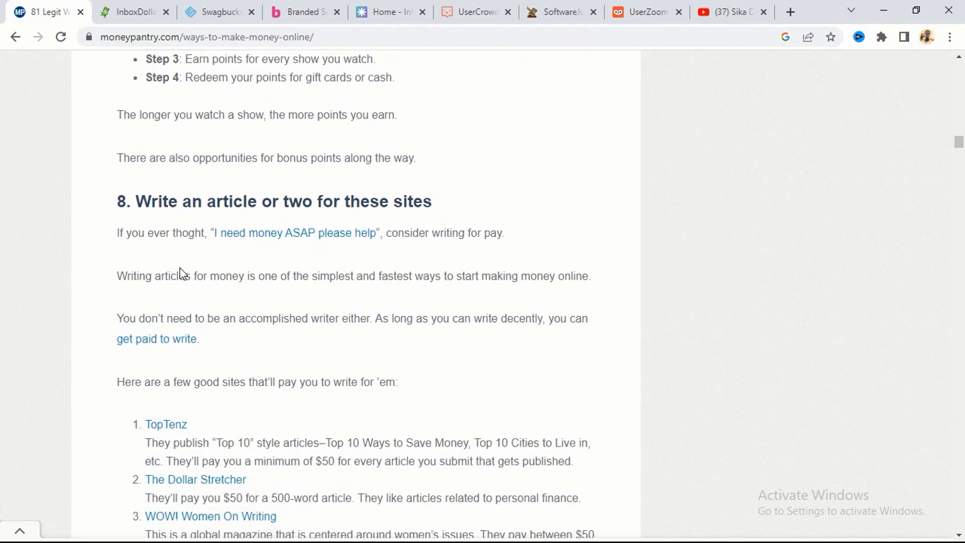
mouse_move(218, 269)
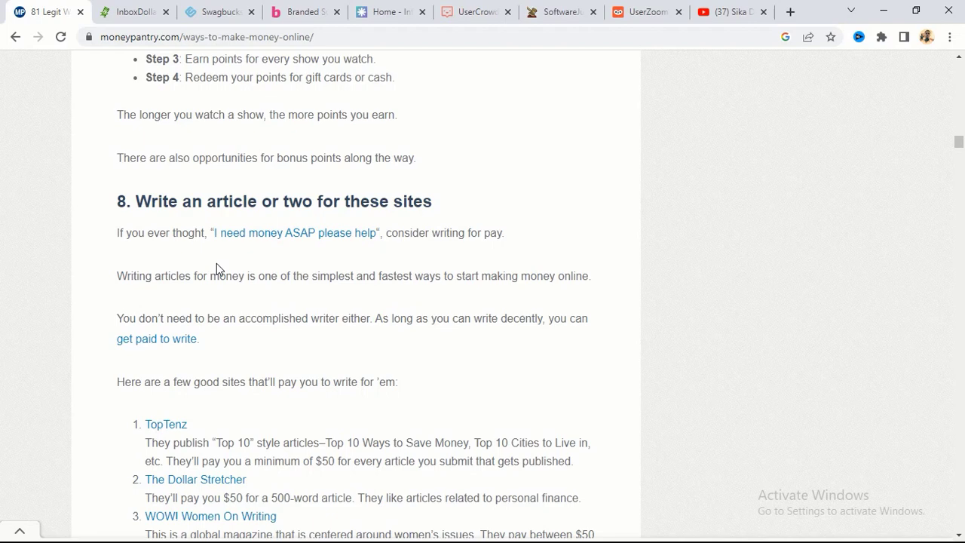
mouse_move(248, 318)
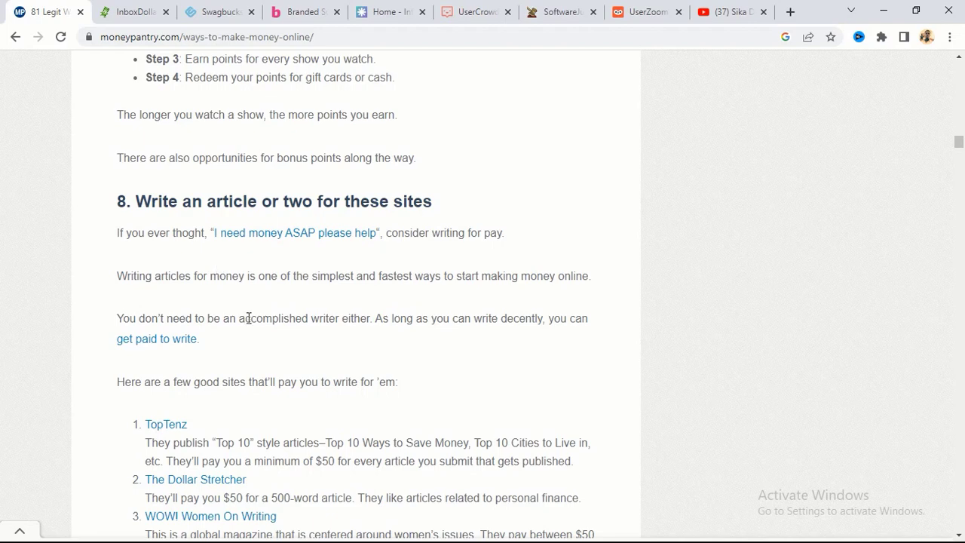
scroll(down, 3)
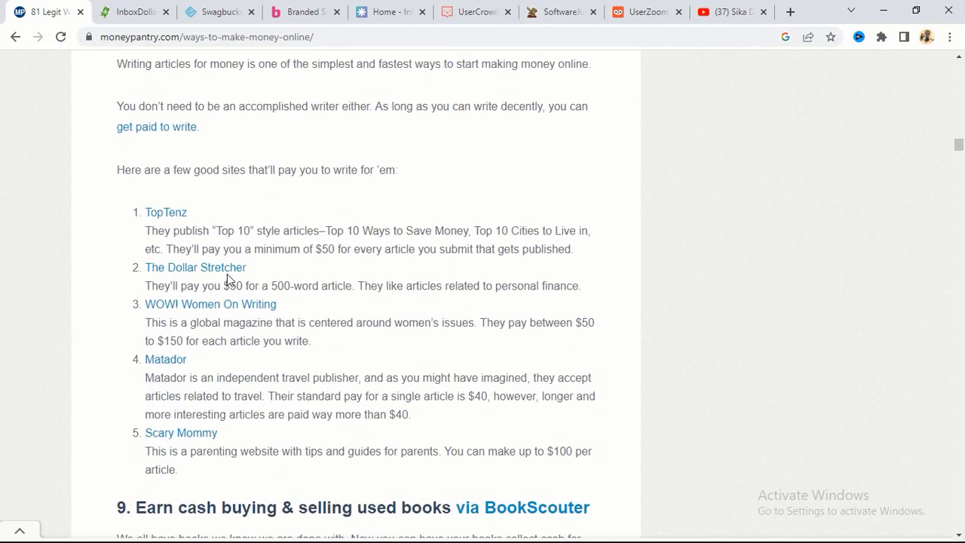
scroll(down, 3)
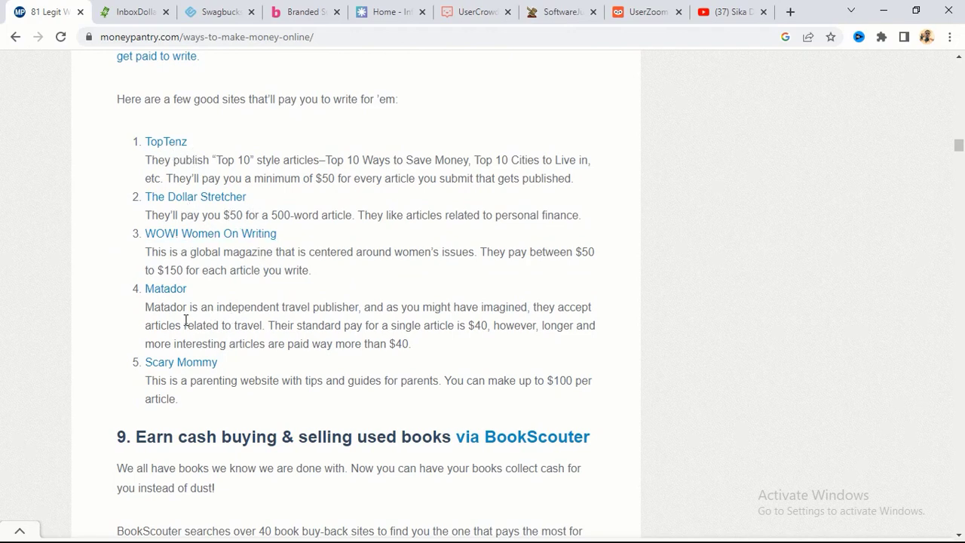
scroll(down, 3)
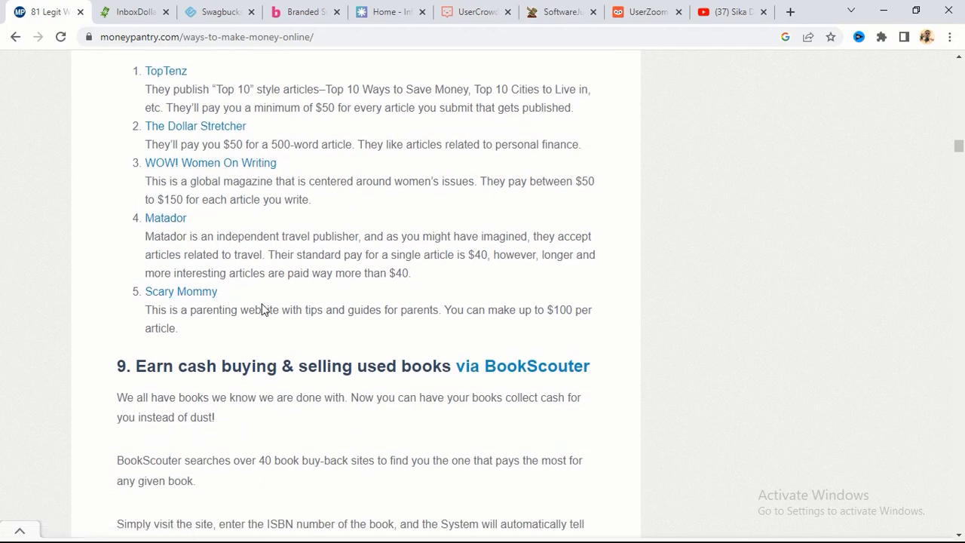
scroll(down, 3)
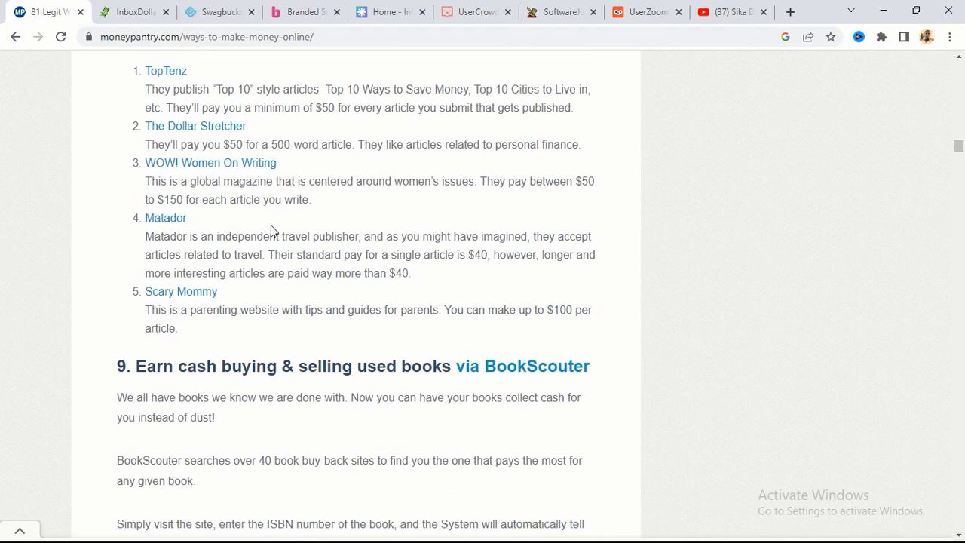
Step: Scroll down past BookScouter and SurveySavvy to the four trusted survey sites and coupons heading
scroll(down, 3)
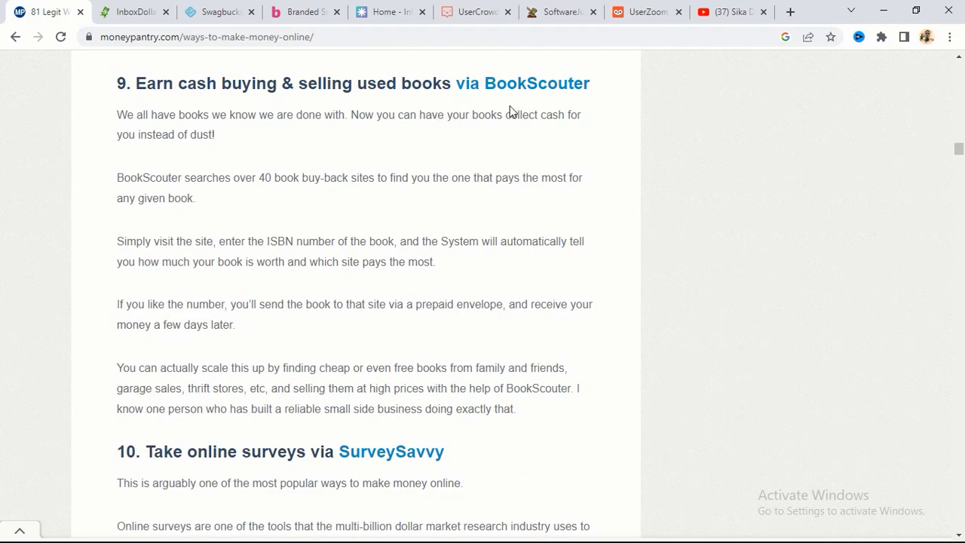
mouse_move(274, 171)
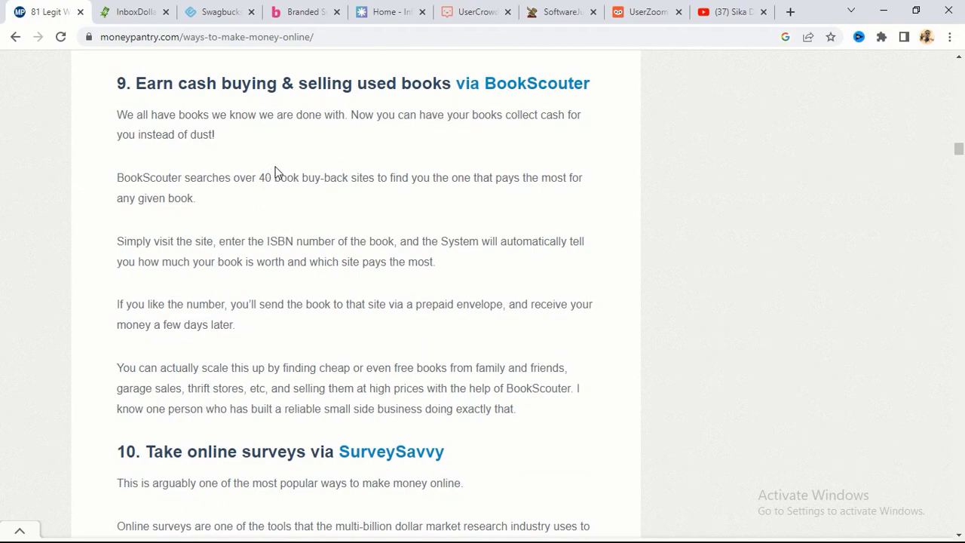
scroll(down, 3)
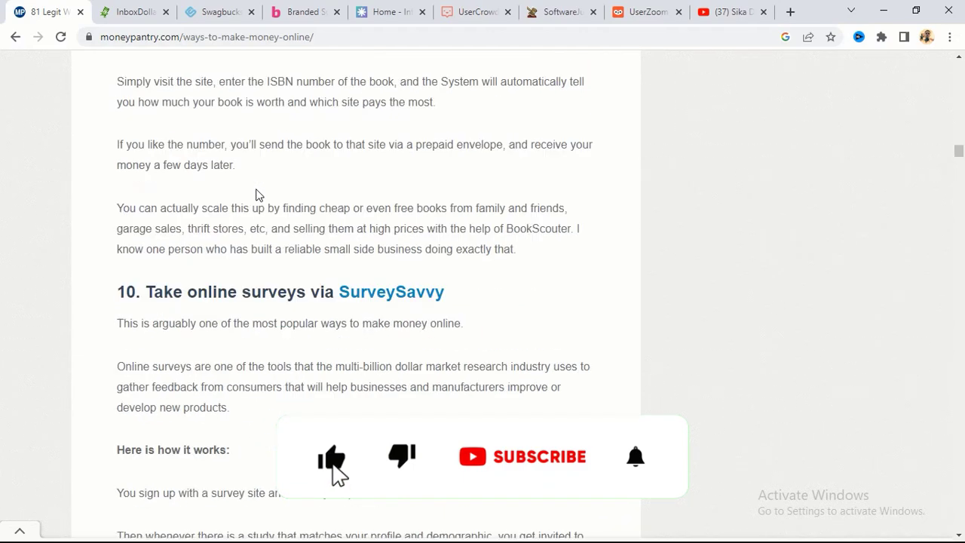
scroll(down, 3)
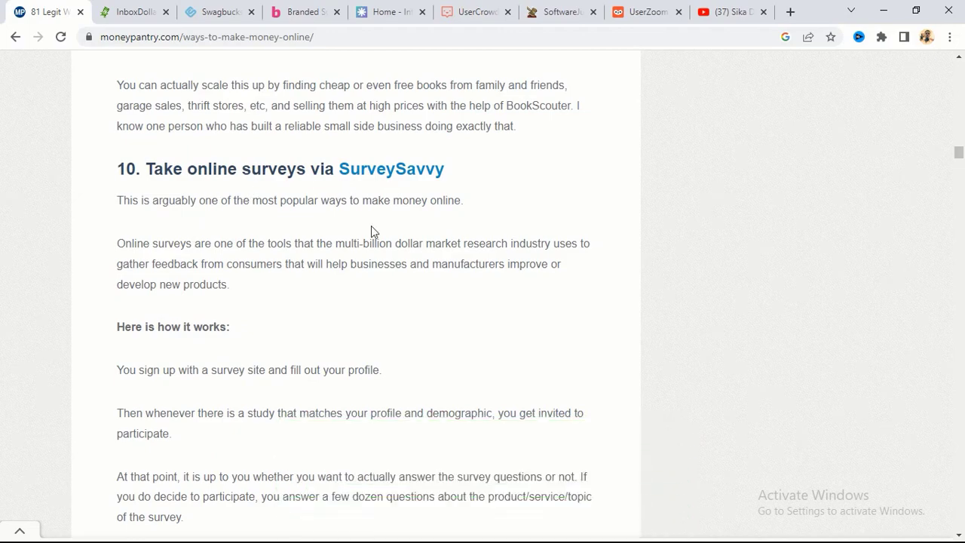
mouse_move(259, 223)
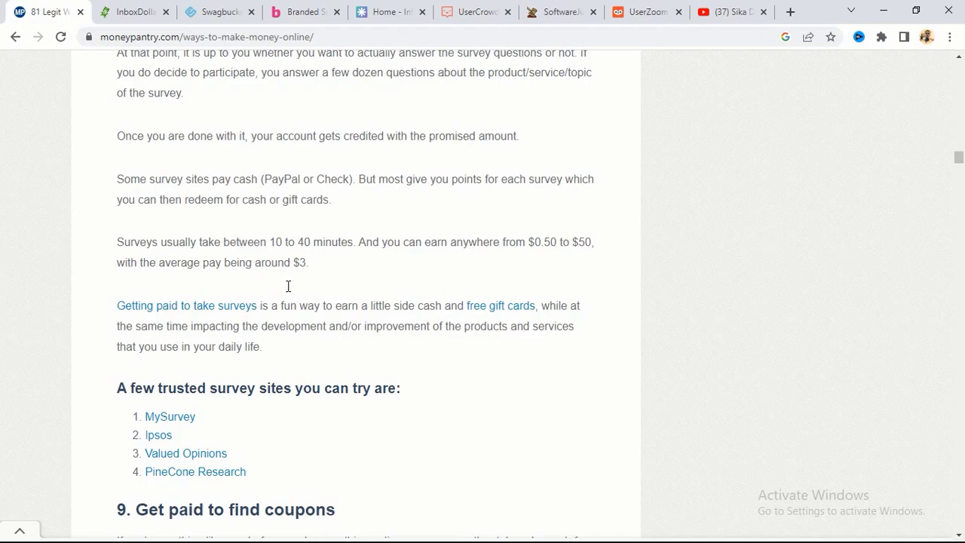
Step: Scroll down through items 12–15 toward the Review movies entry
scroll(down, 3)
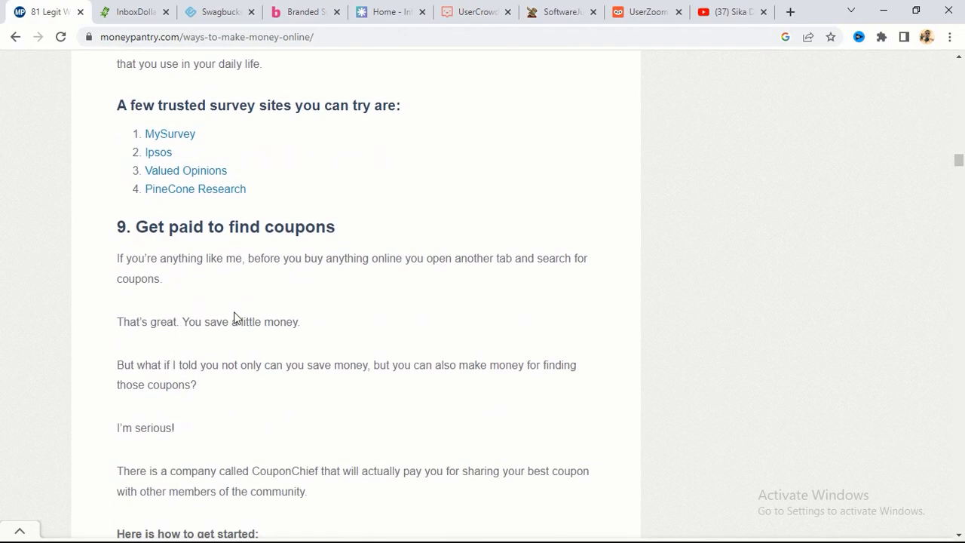
scroll(down, 3)
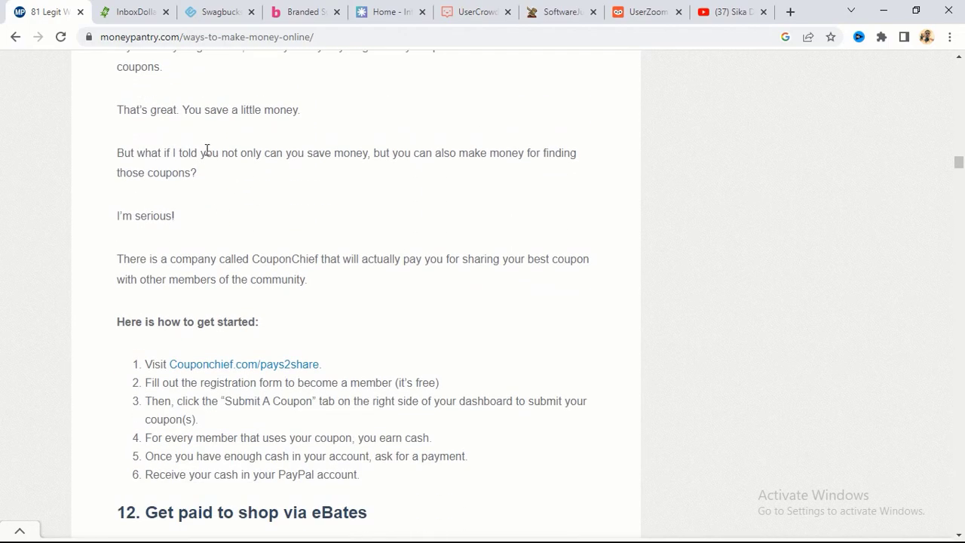
scroll(down, 3)
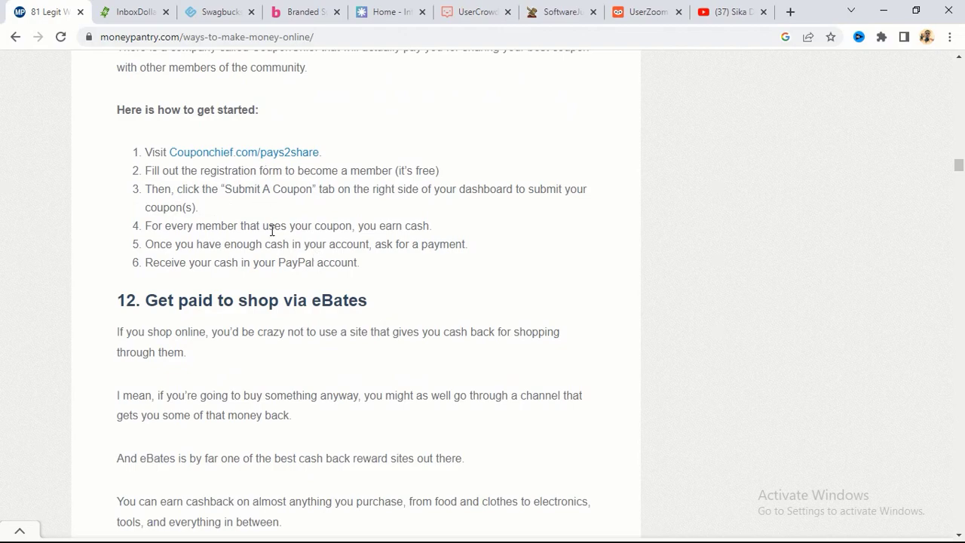
scroll(down, 3)
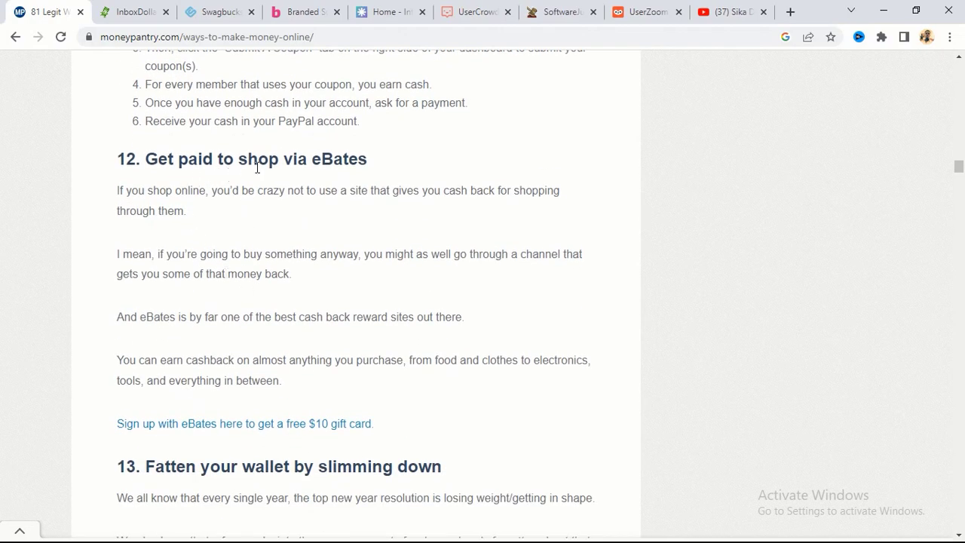
scroll(down, 3)
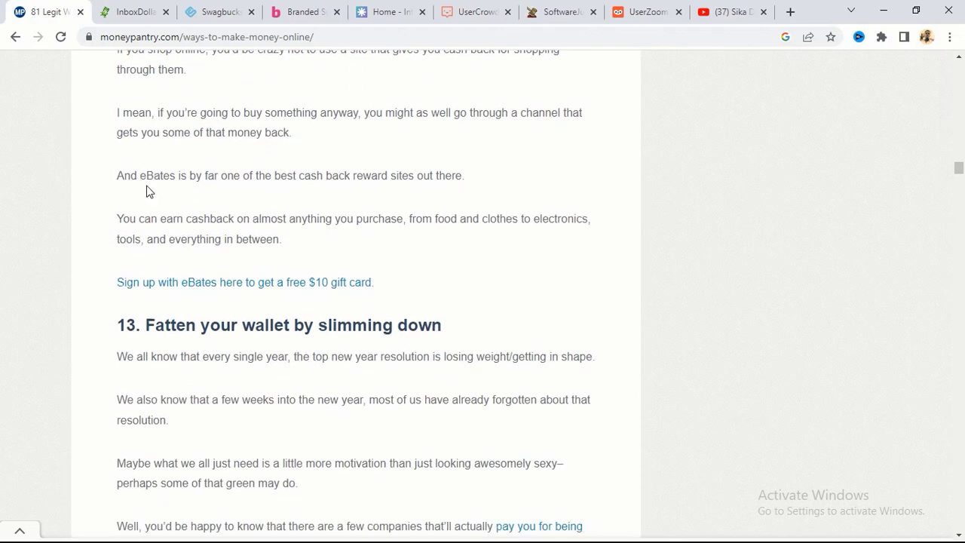
scroll(down, 3)
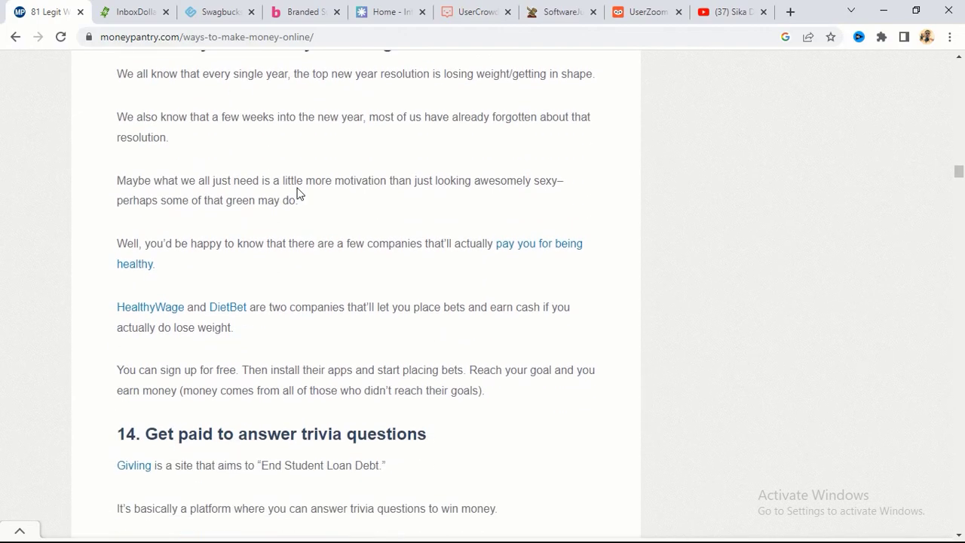
scroll(down, 3)
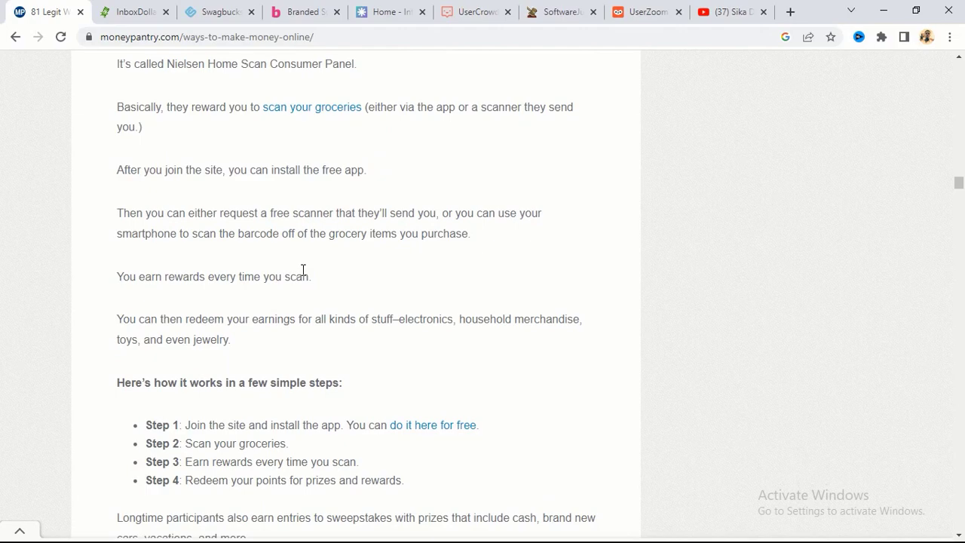
scroll(down, 3)
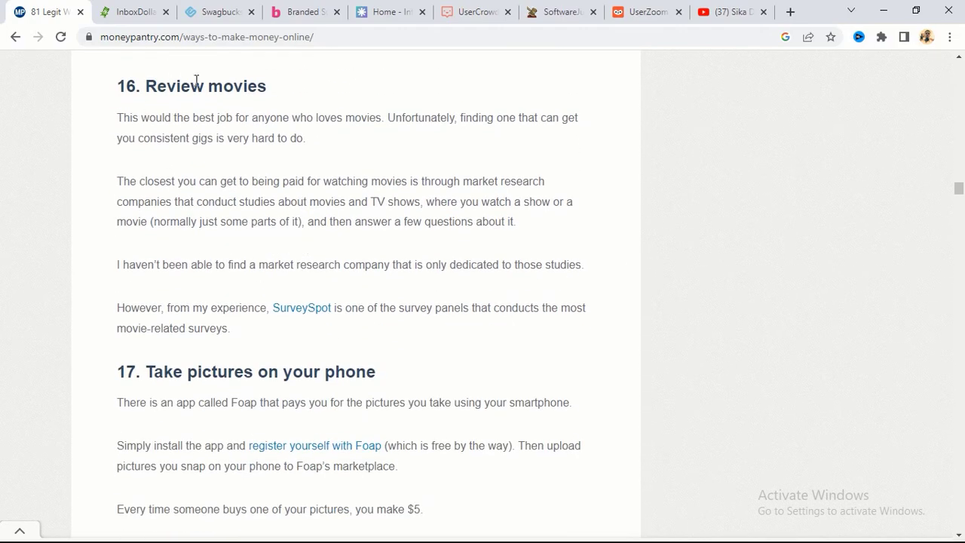
mouse_move(209, 115)
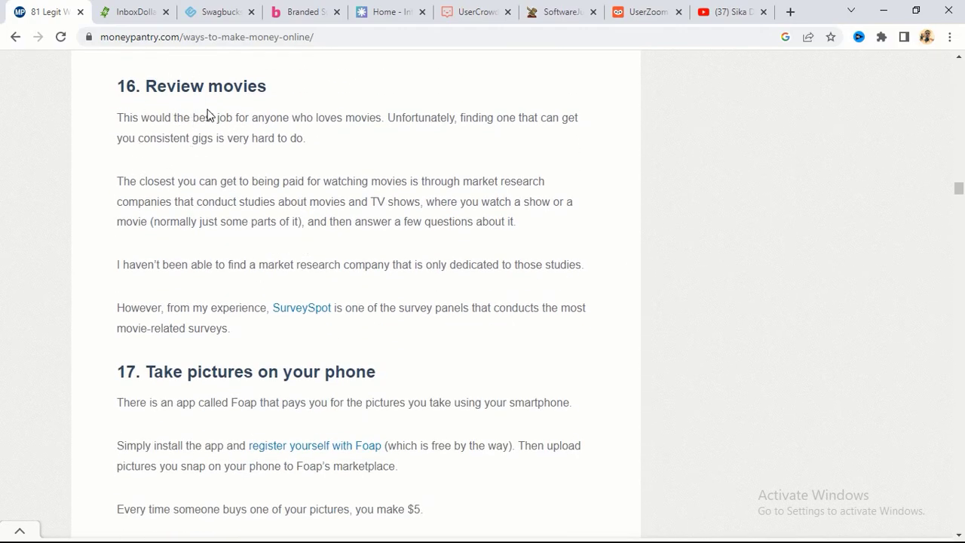
mouse_move(315, 326)
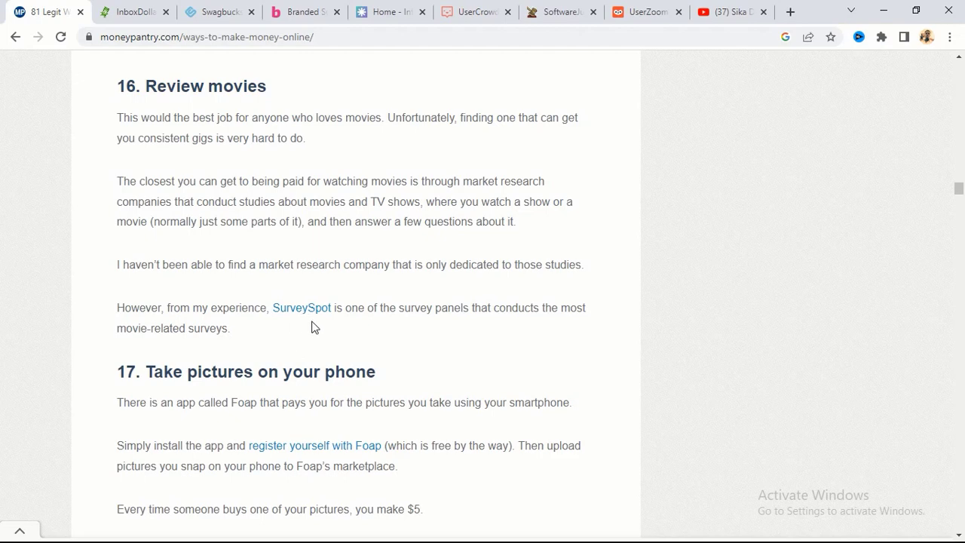
mouse_move(301, 307)
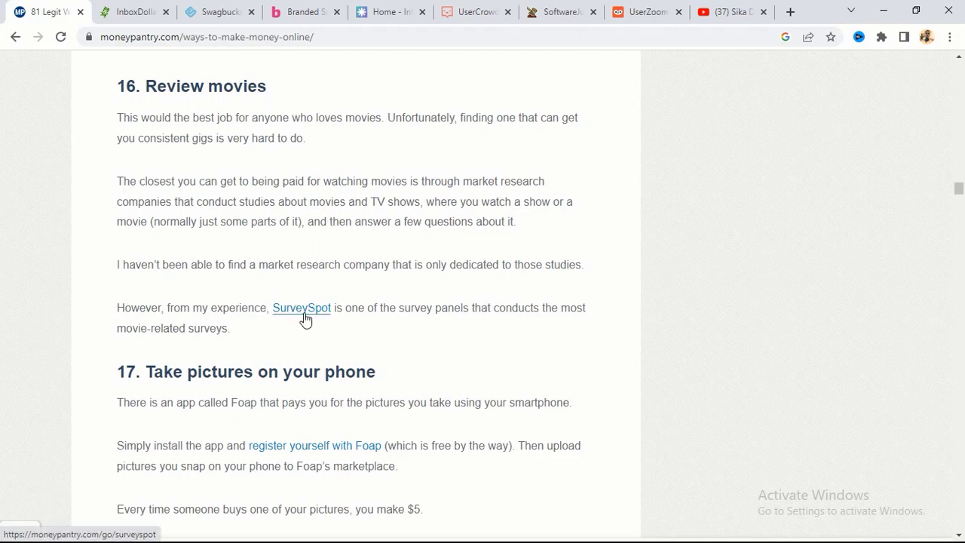
mouse_move(139, 315)
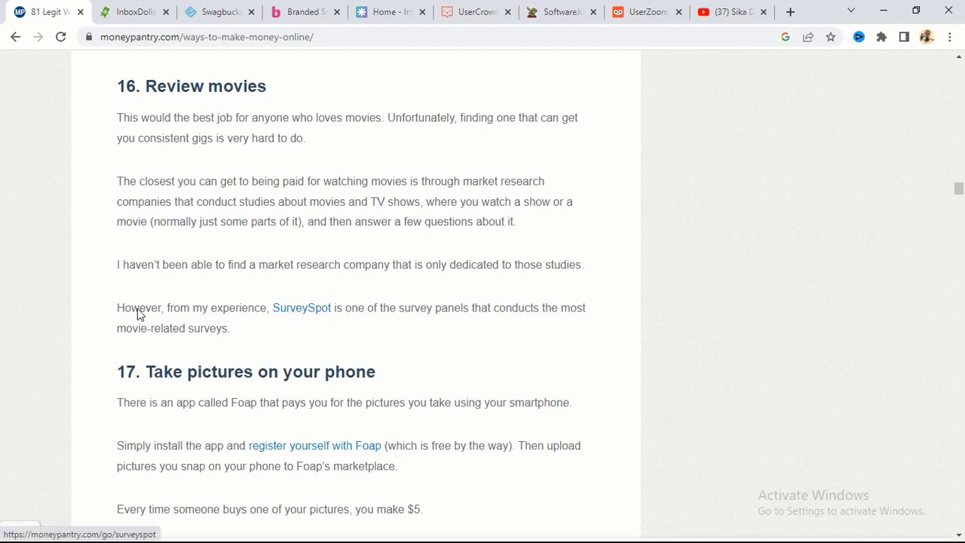
mouse_move(271, 109)
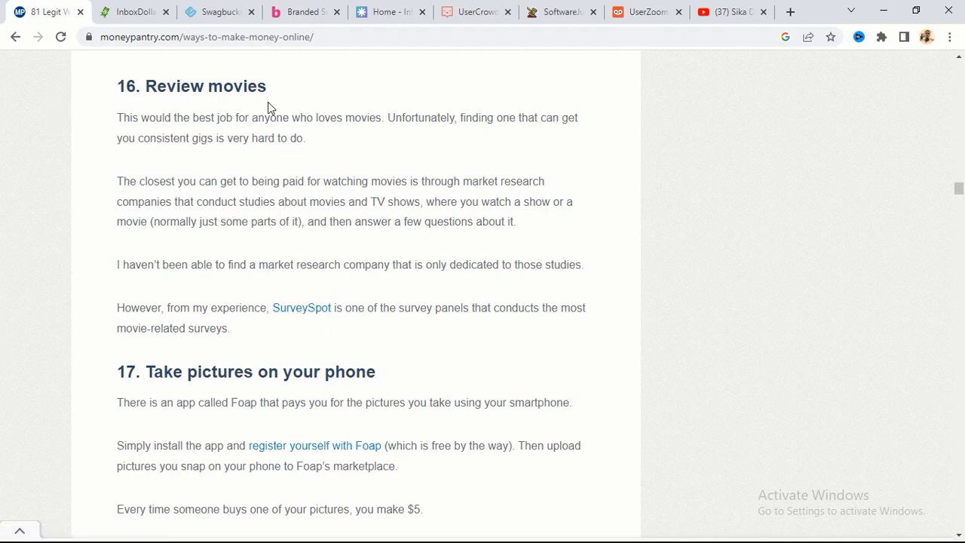
Step: Scroll past items 16–17 on movie reviews and Foap to heading 18, Get paid to click
scroll(down, 3)
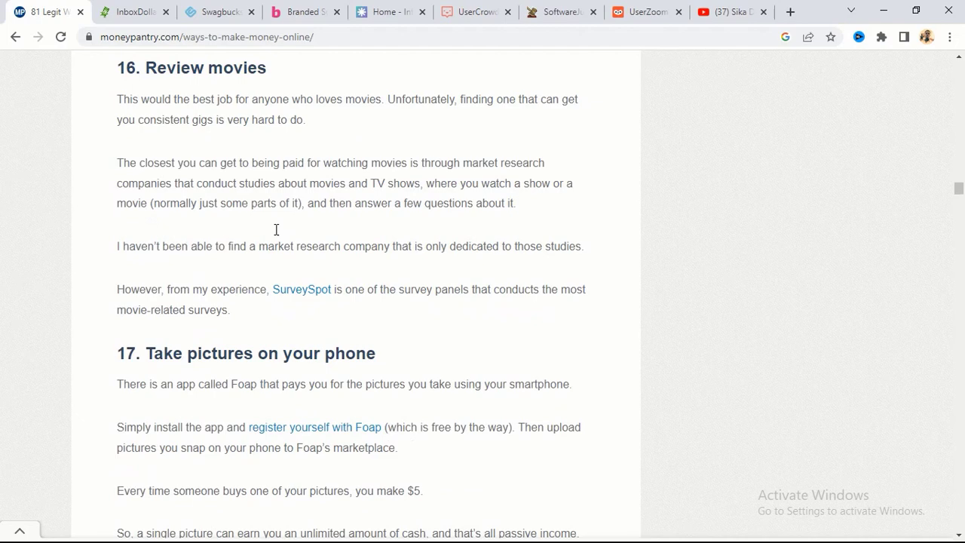
scroll(down, 3)
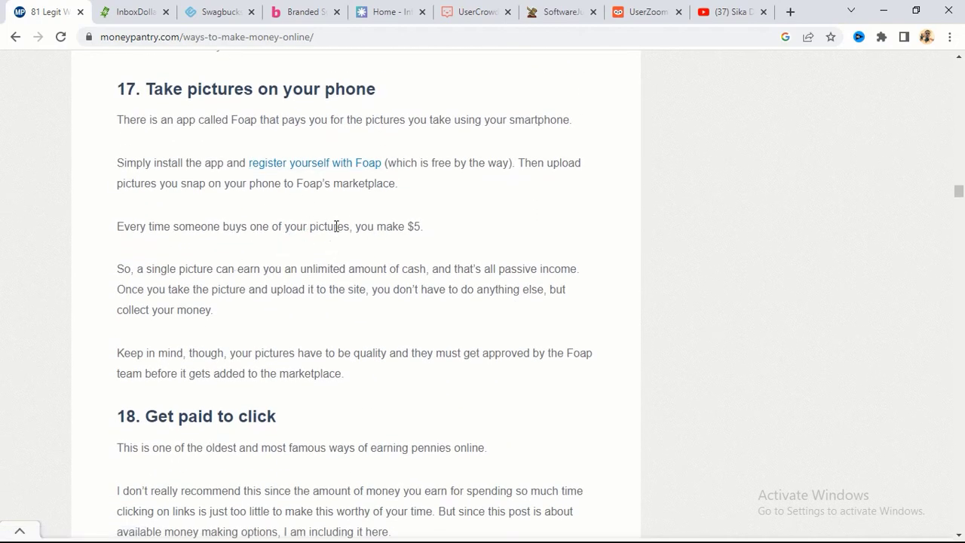
mouse_move(326, 249)
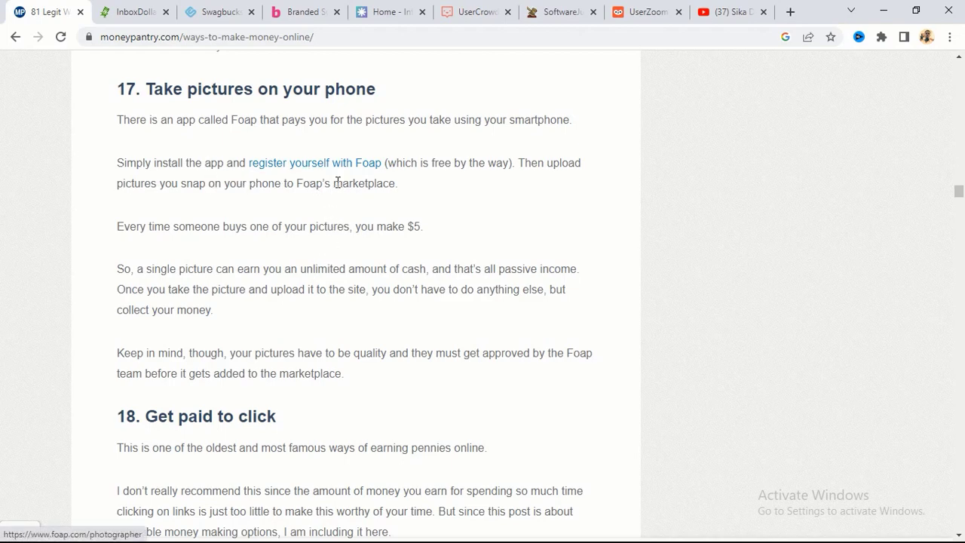
scroll(down, 3)
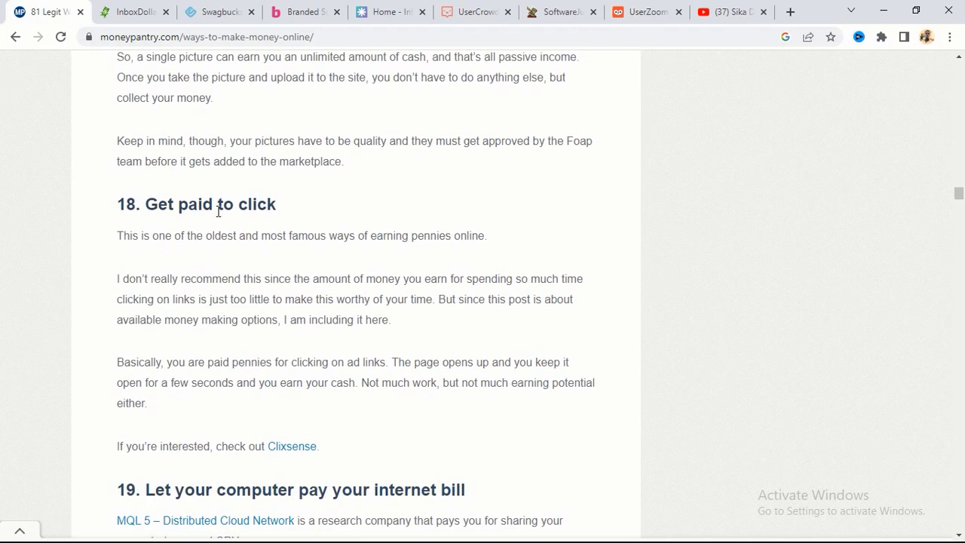
Step: Scroll down past items 19 and 20 to item 21 on Chegg Tutors homework help
scroll(down, 3)
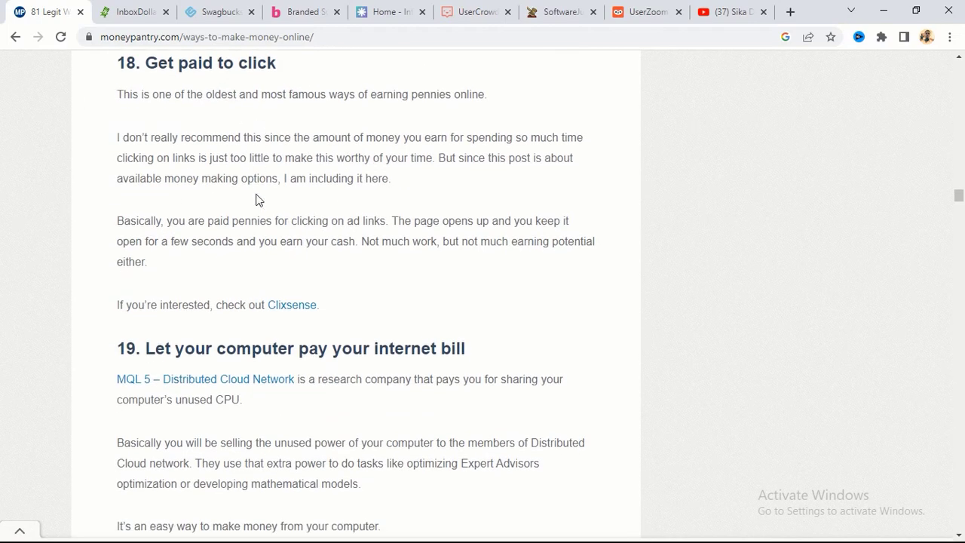
mouse_move(240, 254)
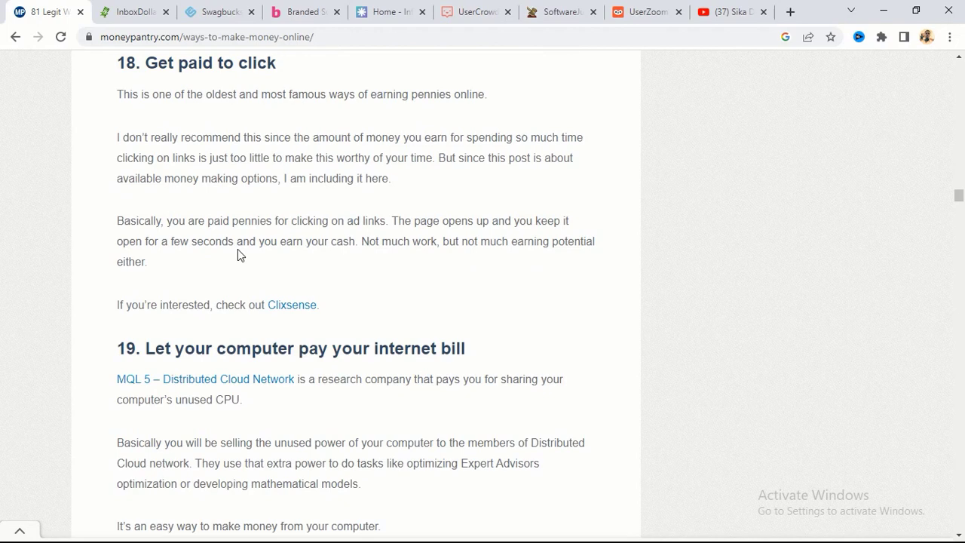
scroll(down, 3)
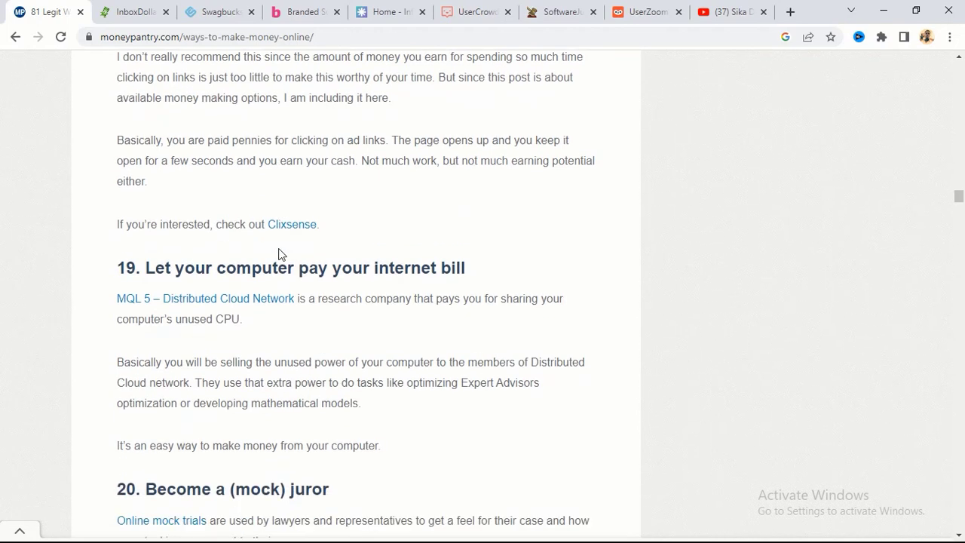
scroll(down, 3)
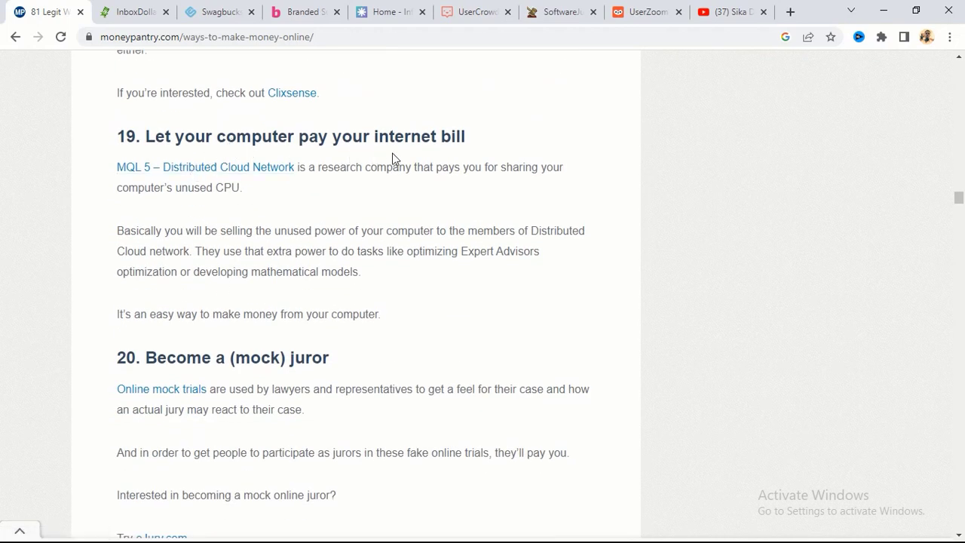
scroll(down, 3)
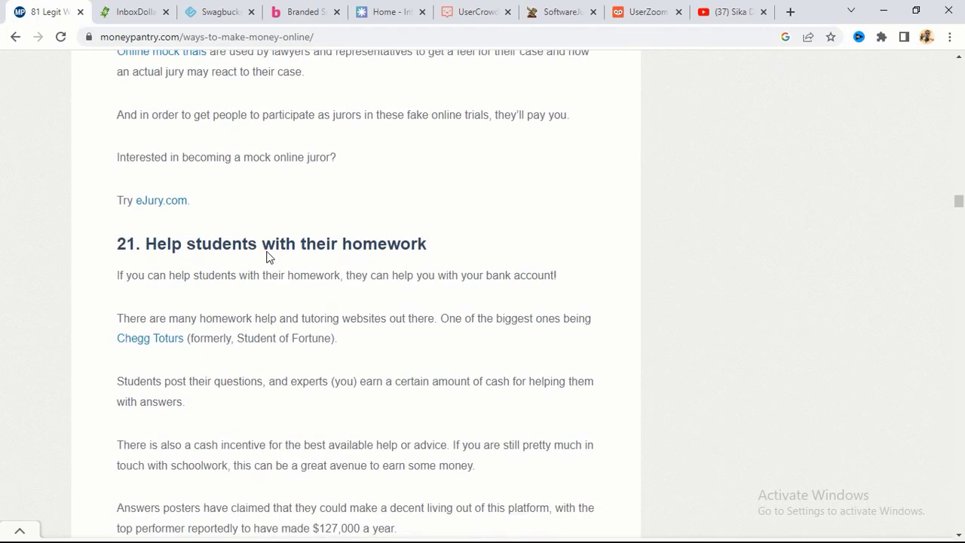
scroll(down, 3)
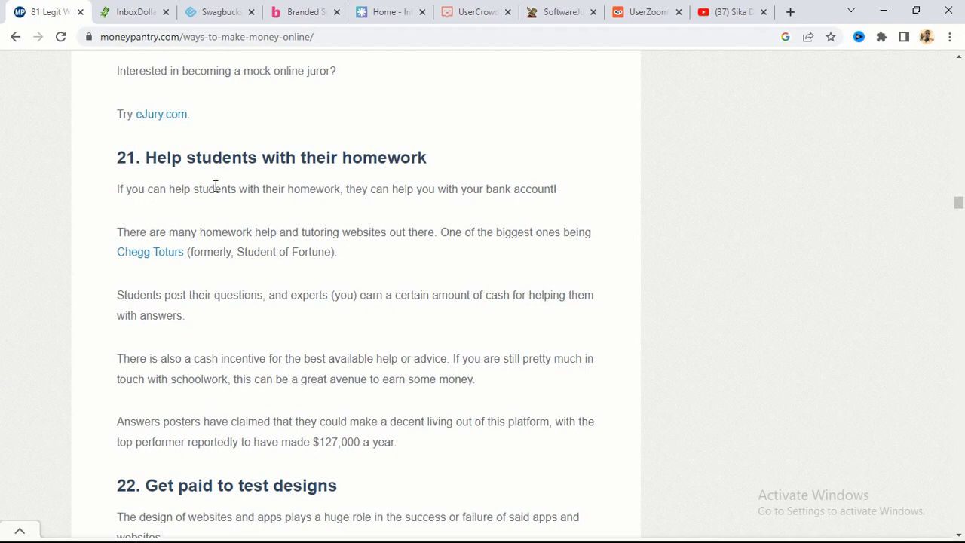
mouse_move(224, 202)
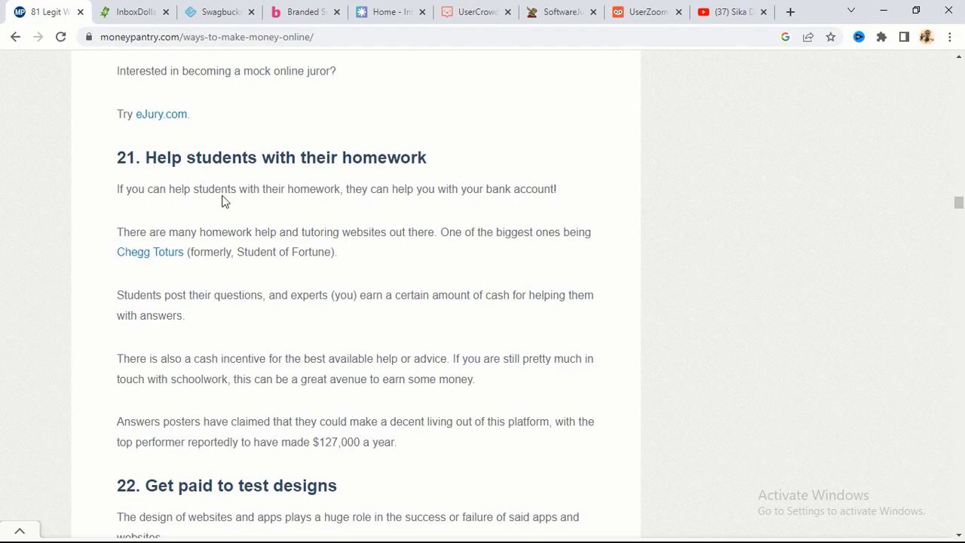
mouse_move(285, 270)
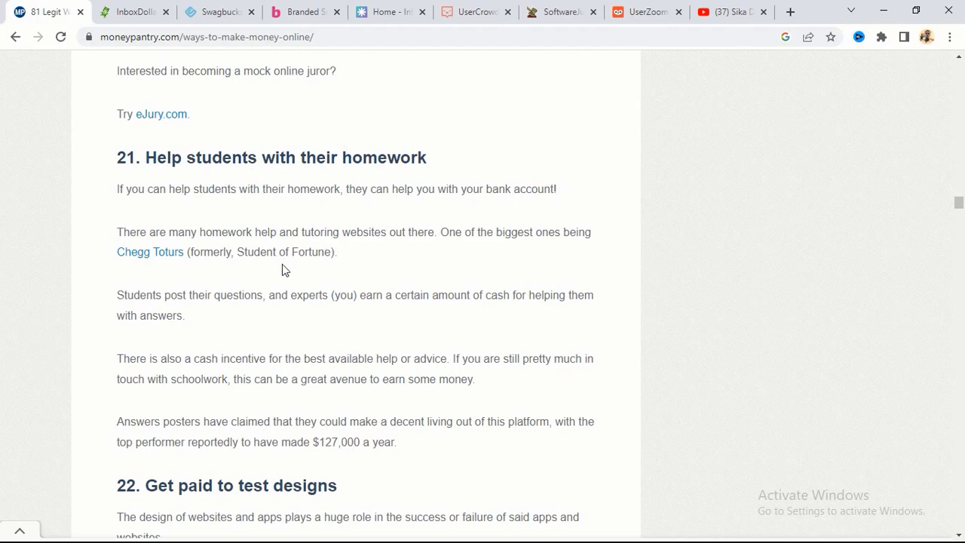
Step: Scroll down past items 22 and 23 to the mystery shopper companies list in item 24
scroll(down, 3)
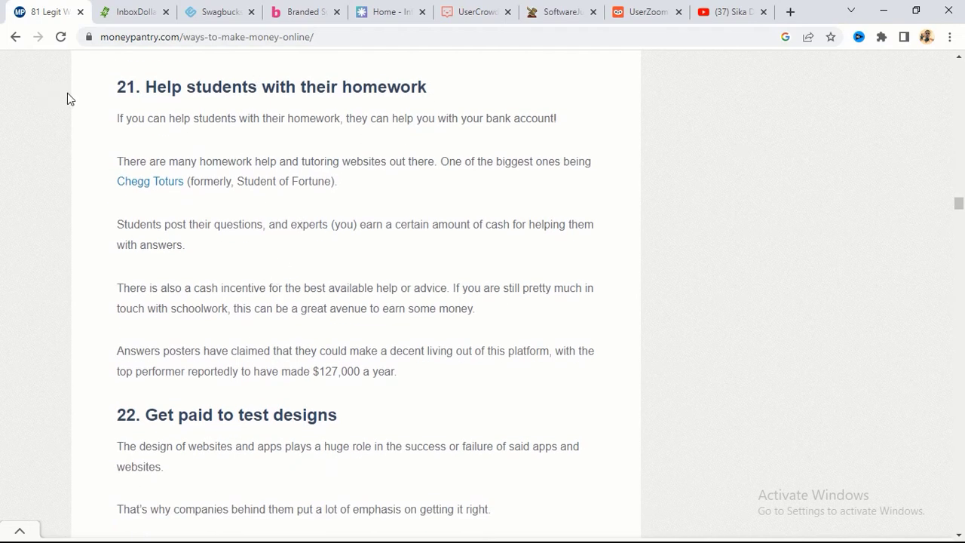
scroll(down, 3)
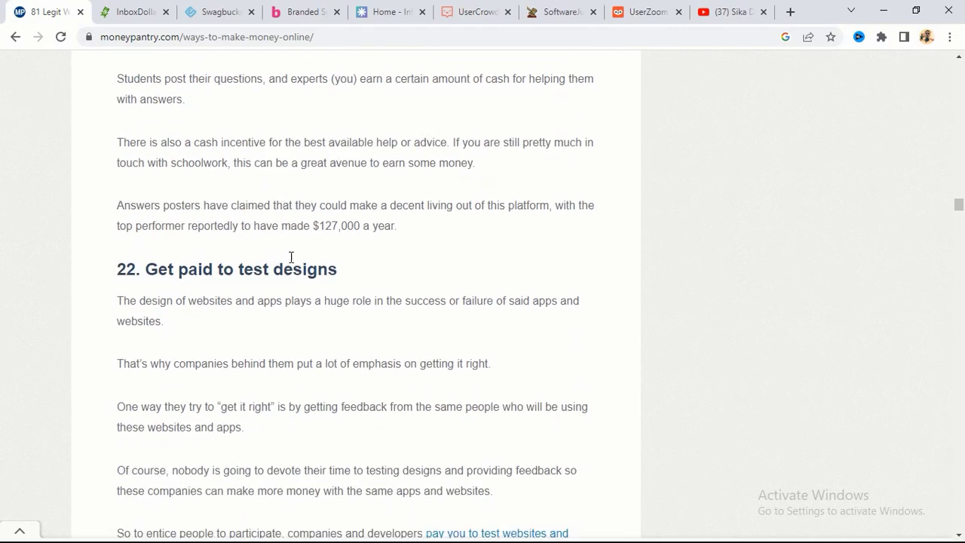
scroll(down, 3)
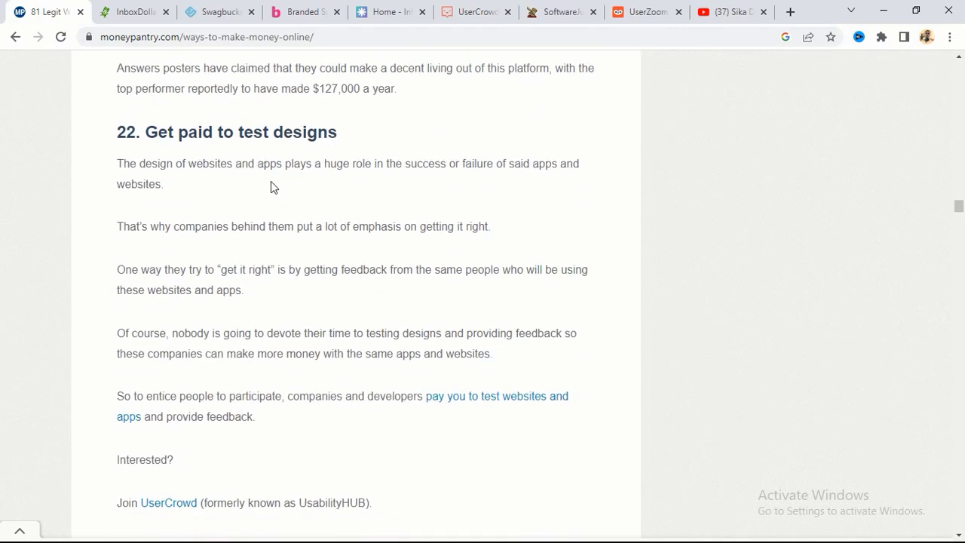
scroll(down, 3)
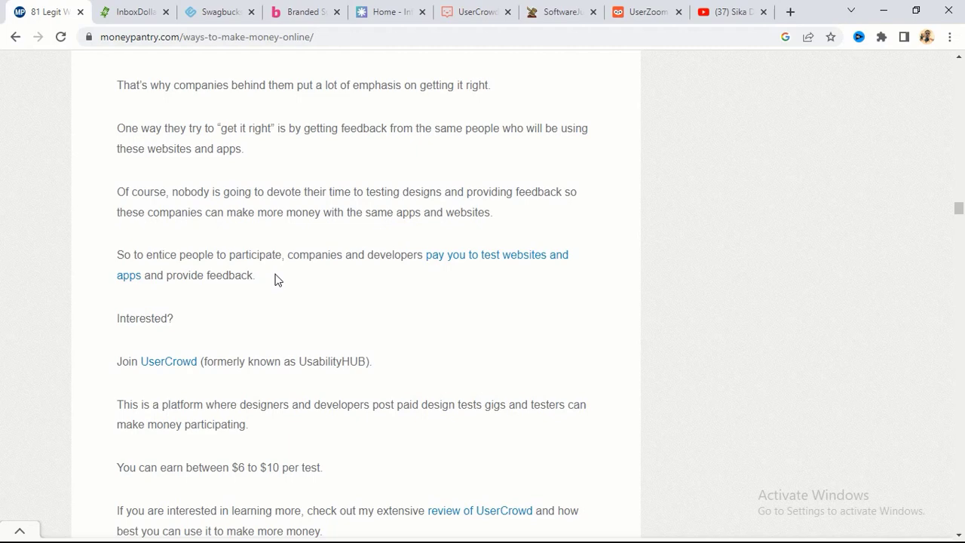
scroll(down, 3)
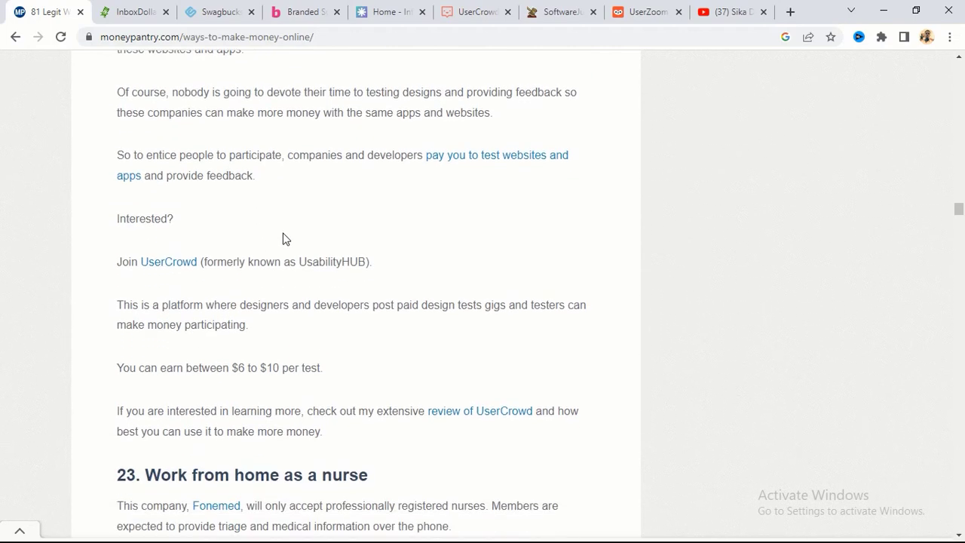
scroll(down, 3)
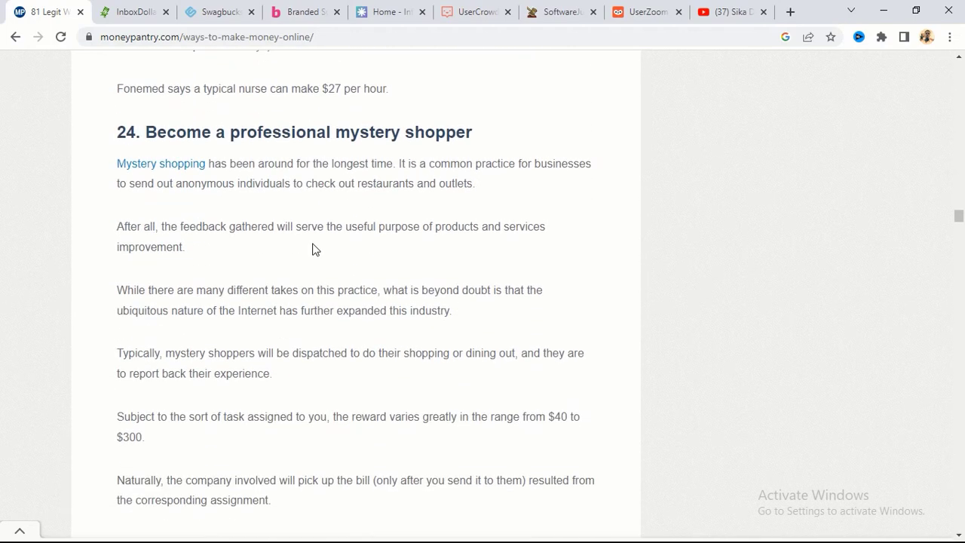
scroll(down, 3)
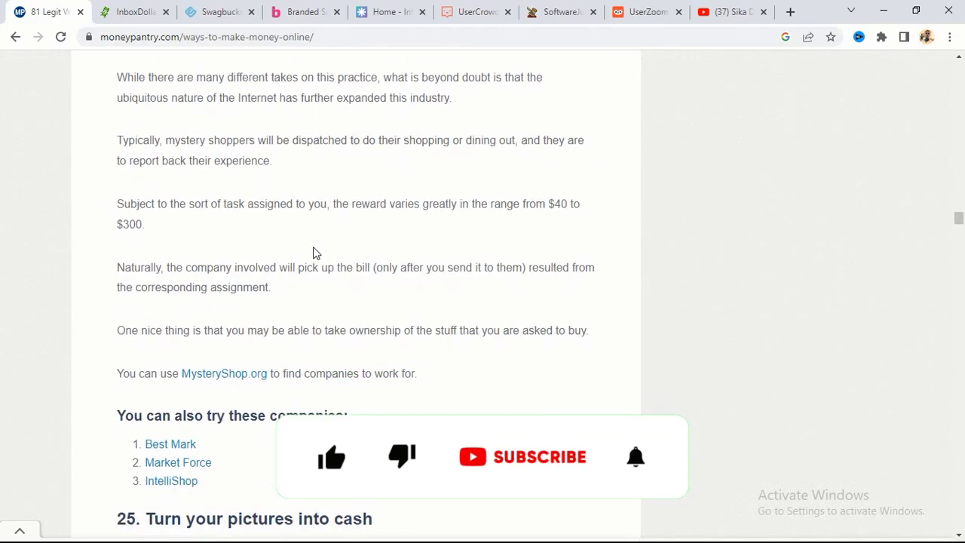
Step: Scroll rapidly down from item 25 through the middle of the list
scroll(down, 3)
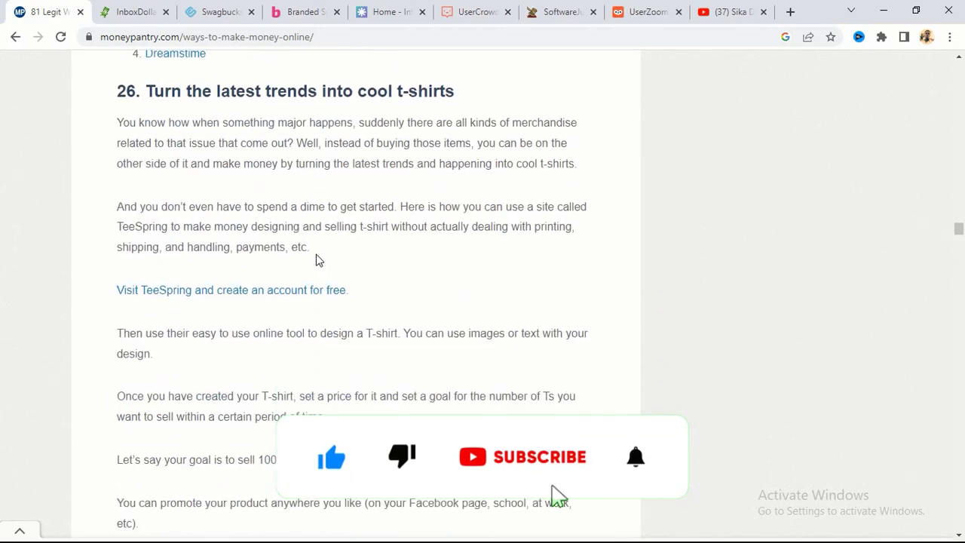
scroll(down, 3)
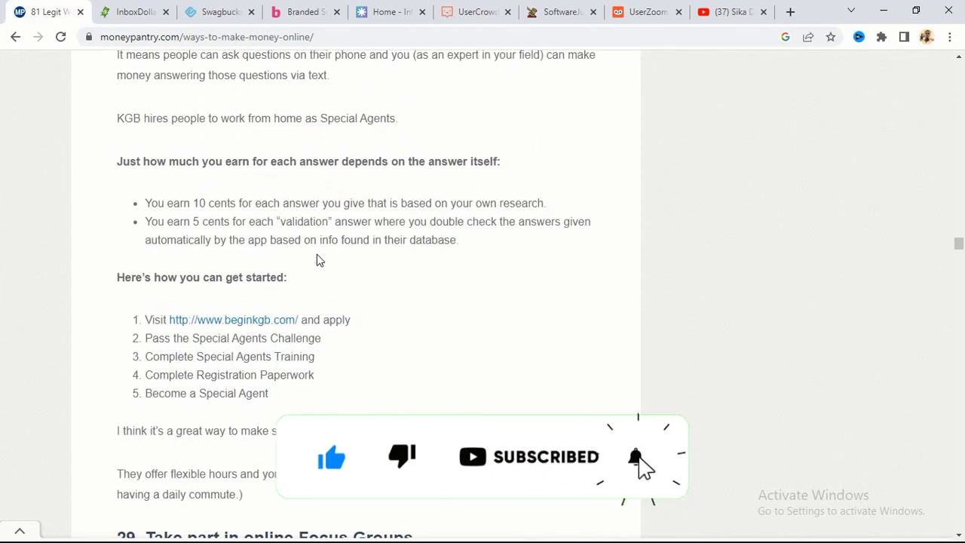
scroll(down, 3)
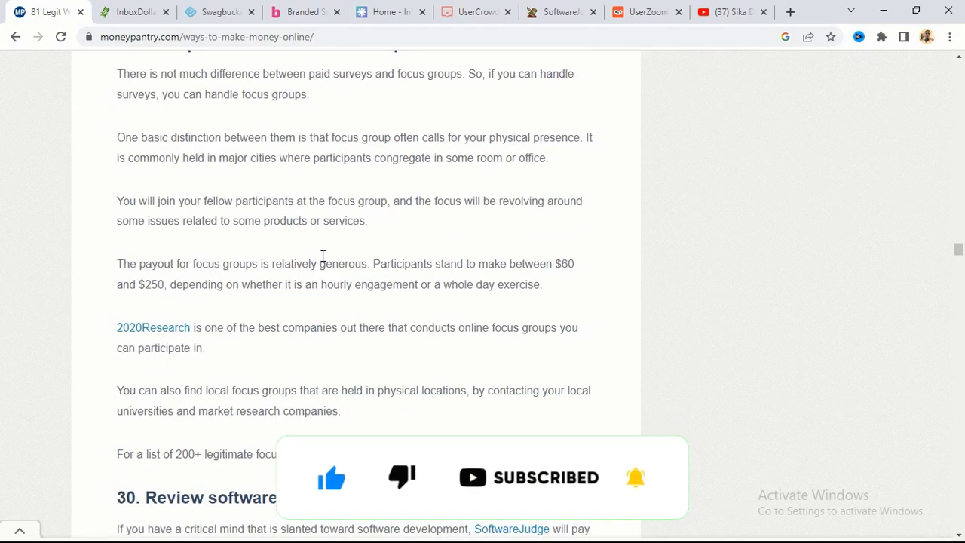
scroll(down, 3)
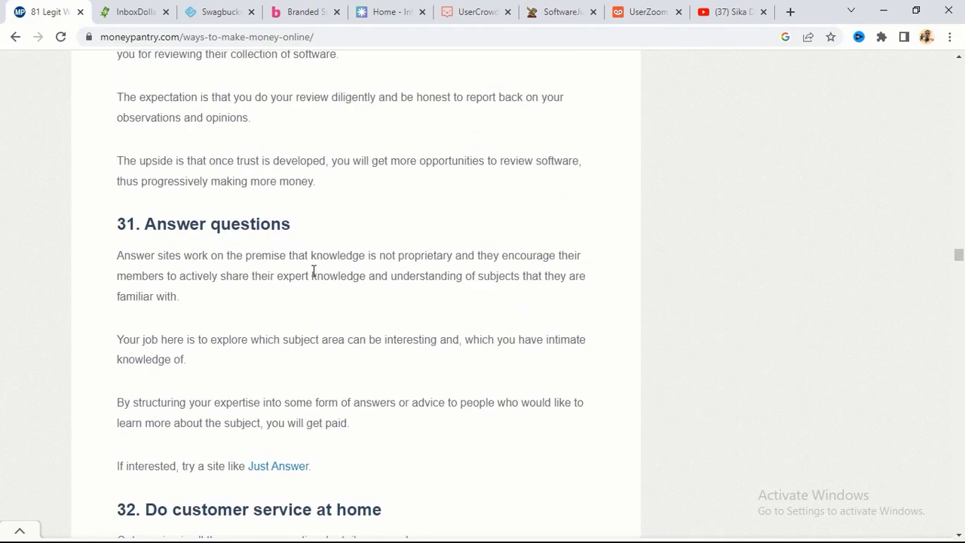
scroll(down, 3)
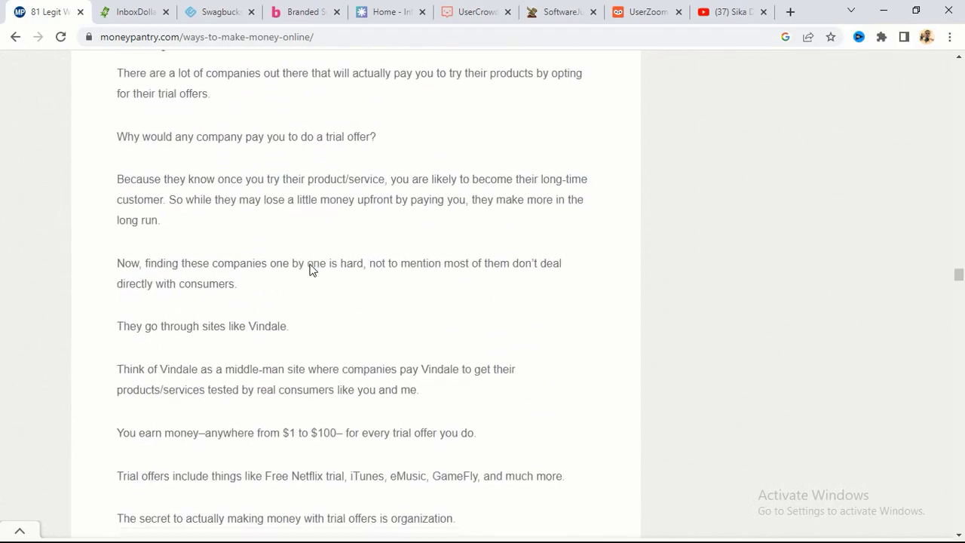
scroll(down, 3)
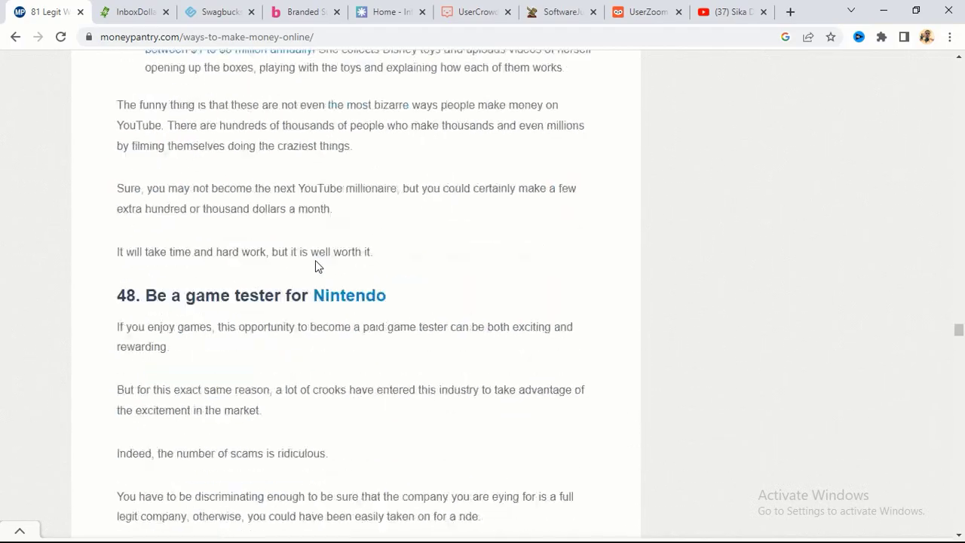
scroll(down, 3)
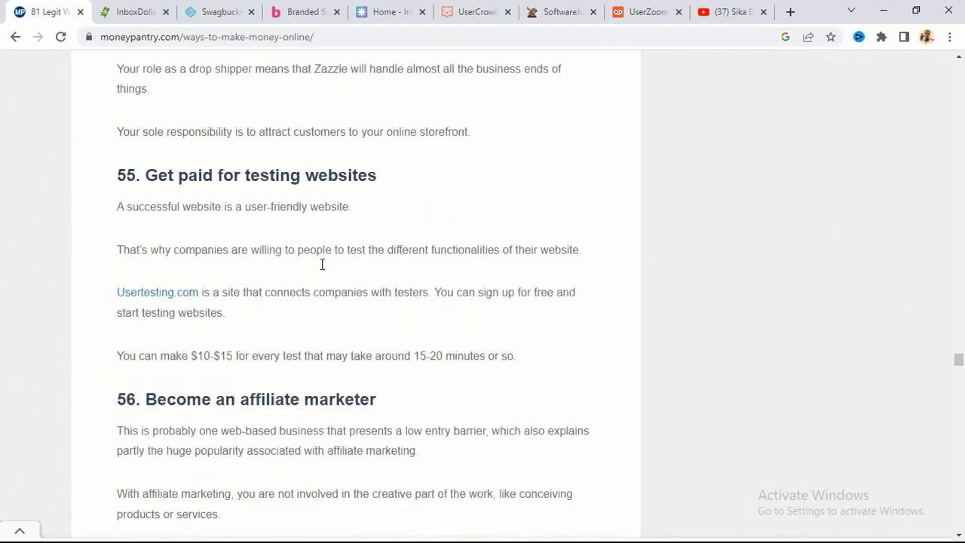
scroll(down, 3)
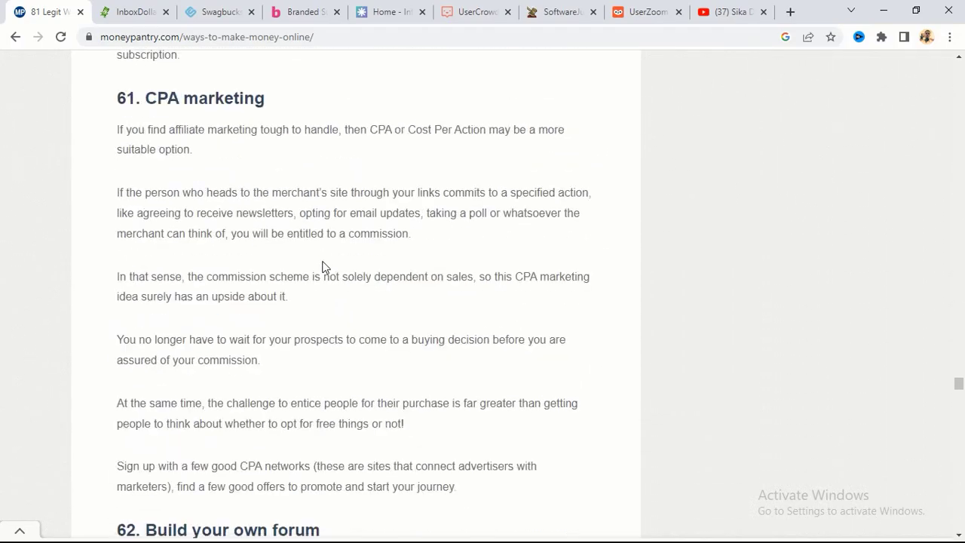
scroll(down, 3)
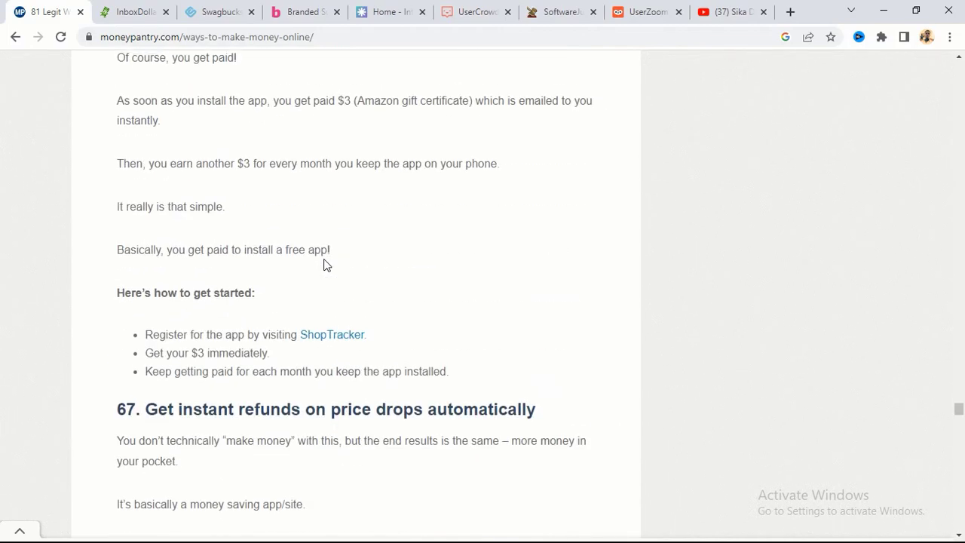
Step: Continue scrolling to item 78, Get paid to tweet, and the closing 'Why so many money making ideas?' section
scroll(down, 3)
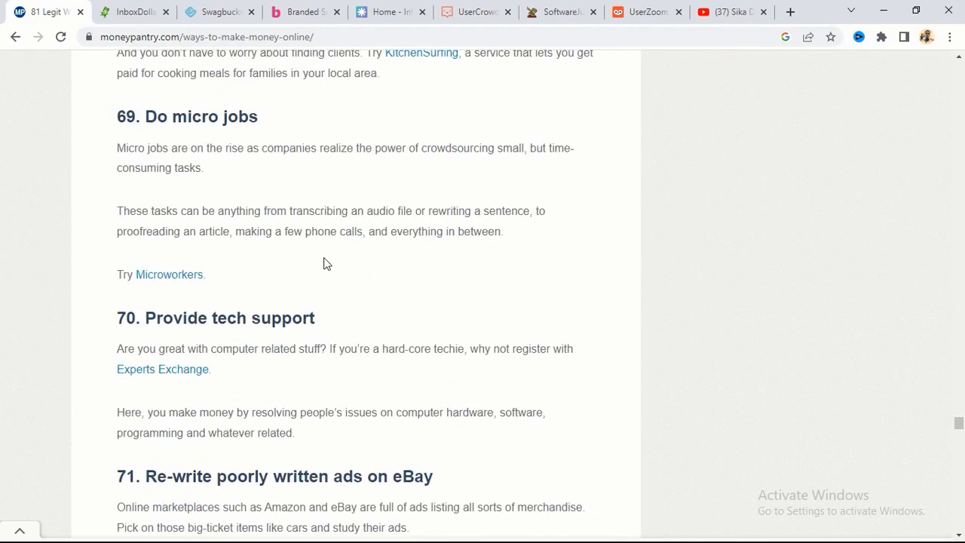
scroll(down, 3)
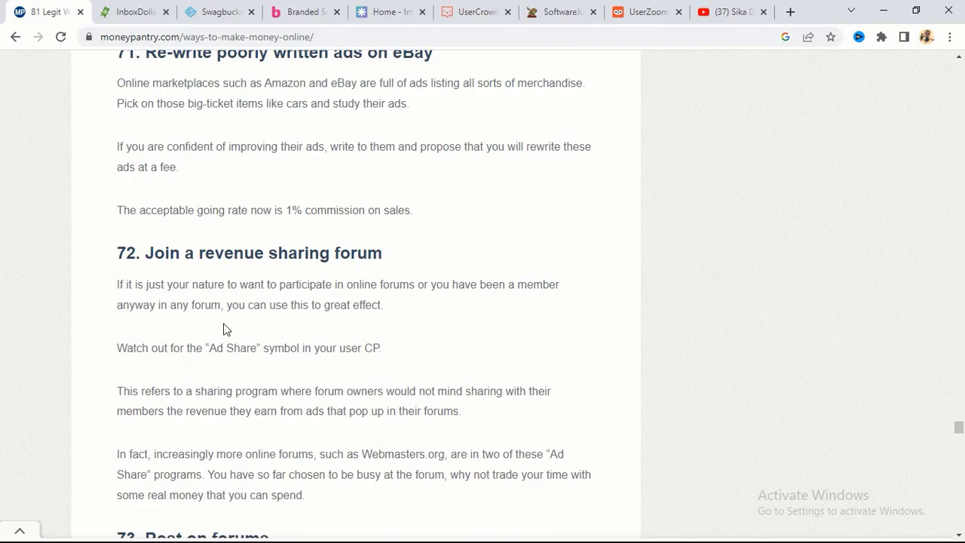
scroll(down, 3)
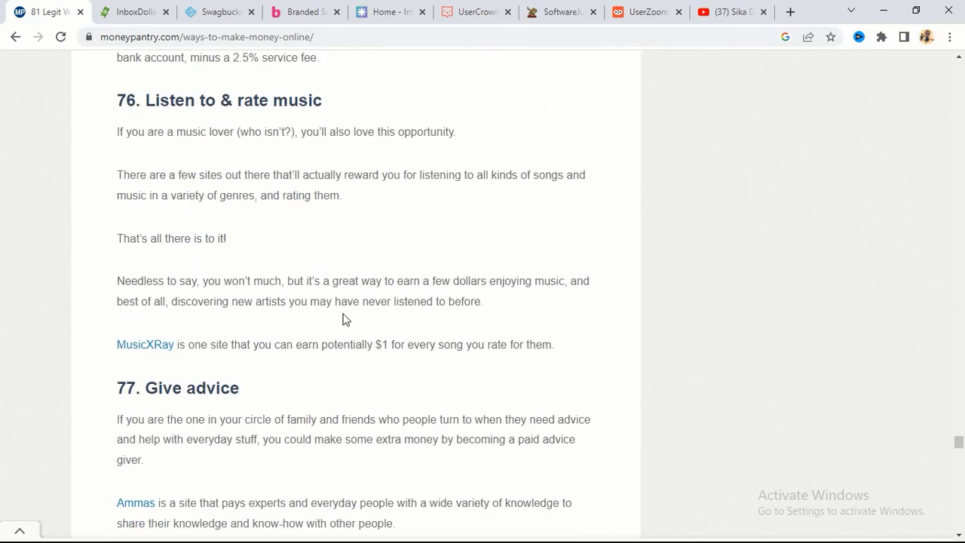
scroll(down, 3)
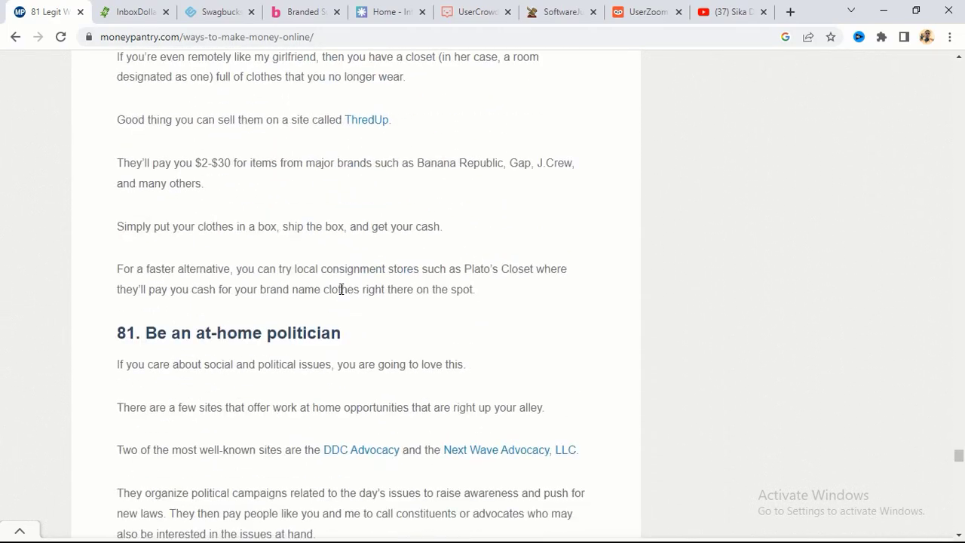
scroll(down, 3)
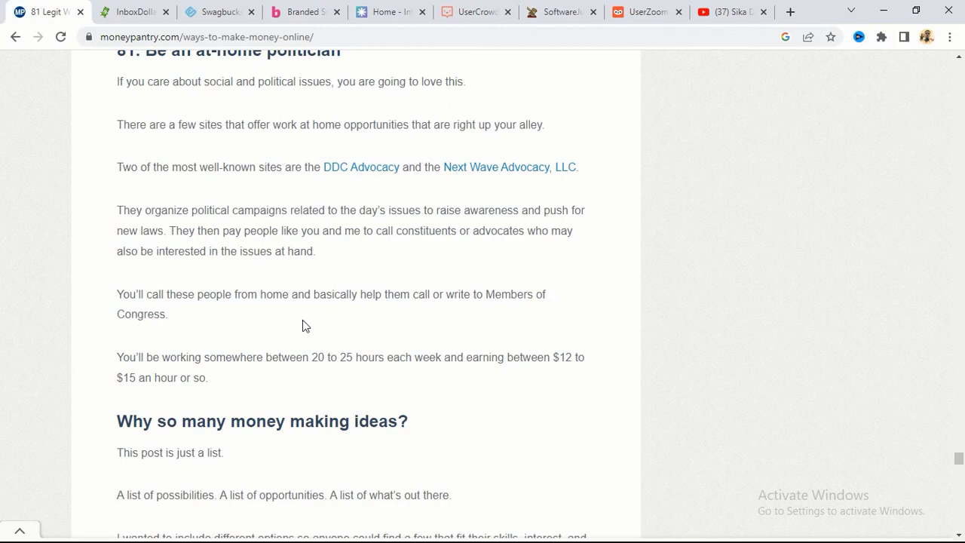
scroll(down, 3)
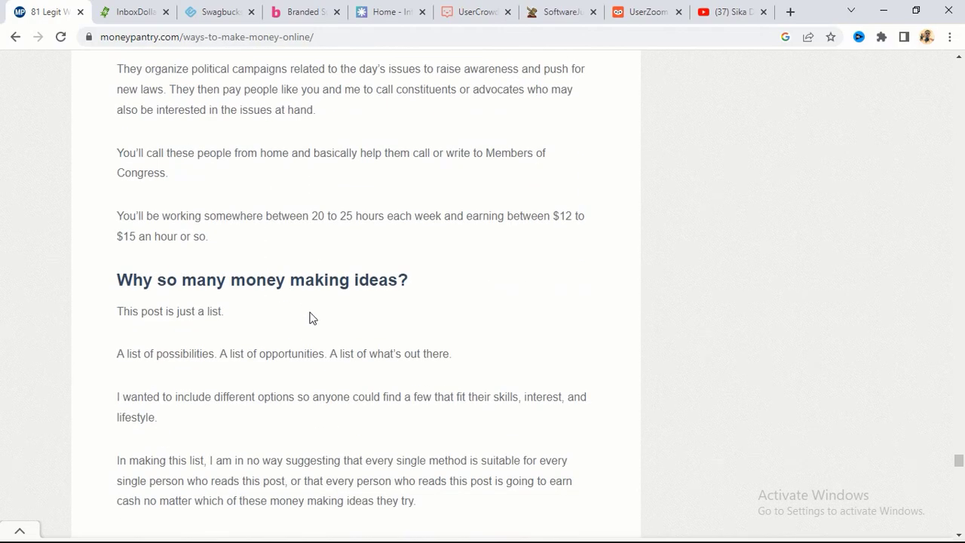
scroll(down, 3)
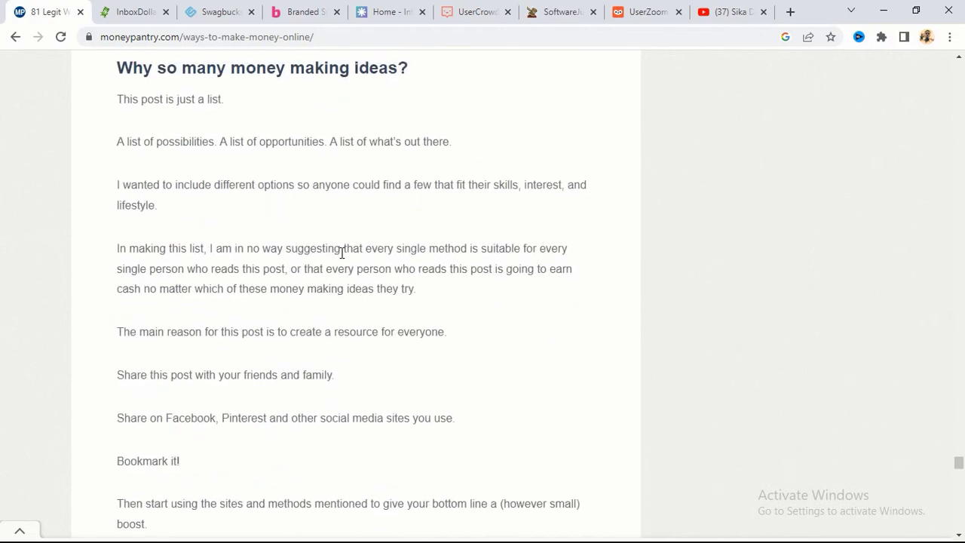
scroll(down, 3)
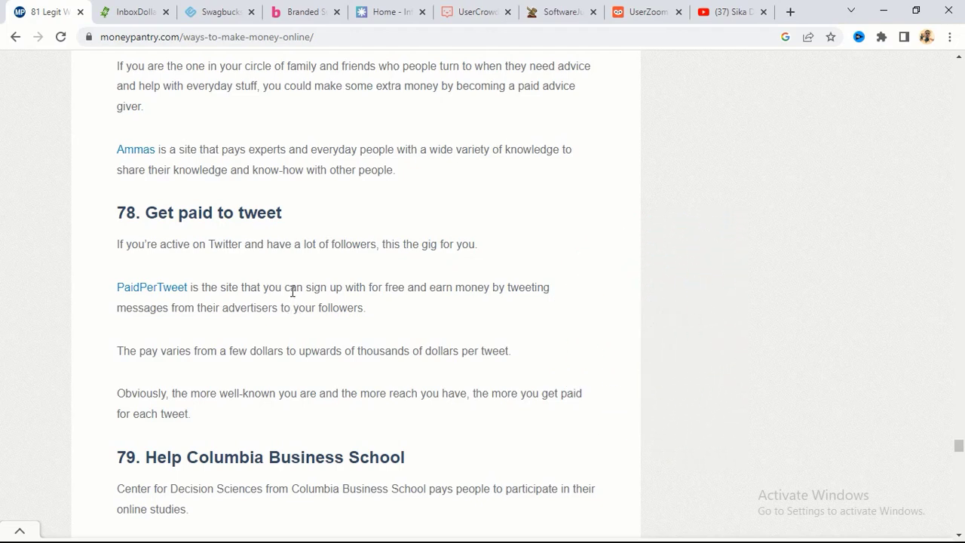
mouse_move(304, 286)
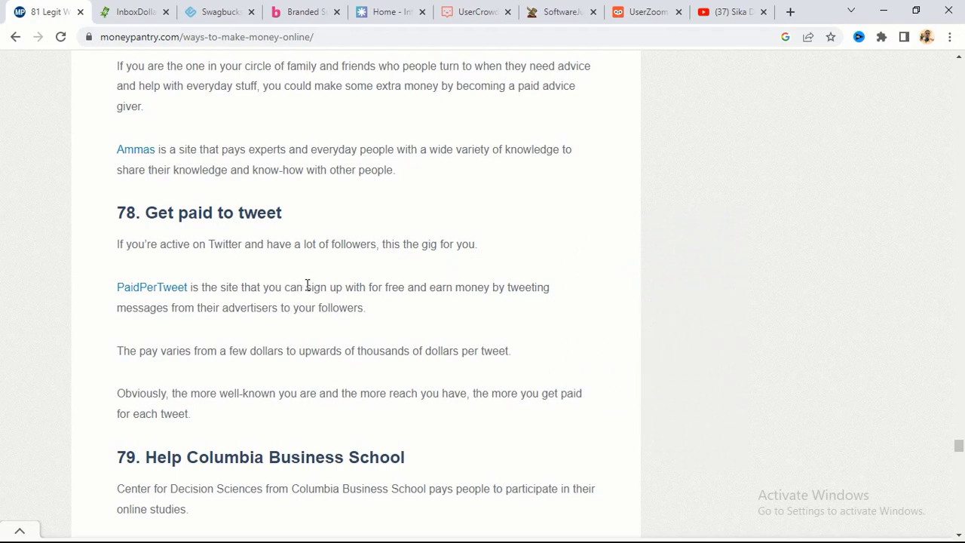
mouse_move(309, 285)
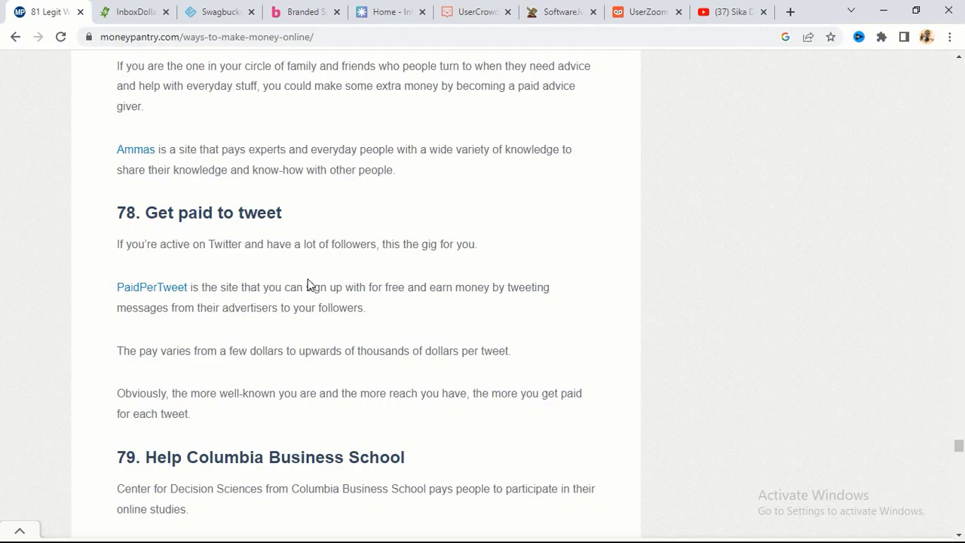